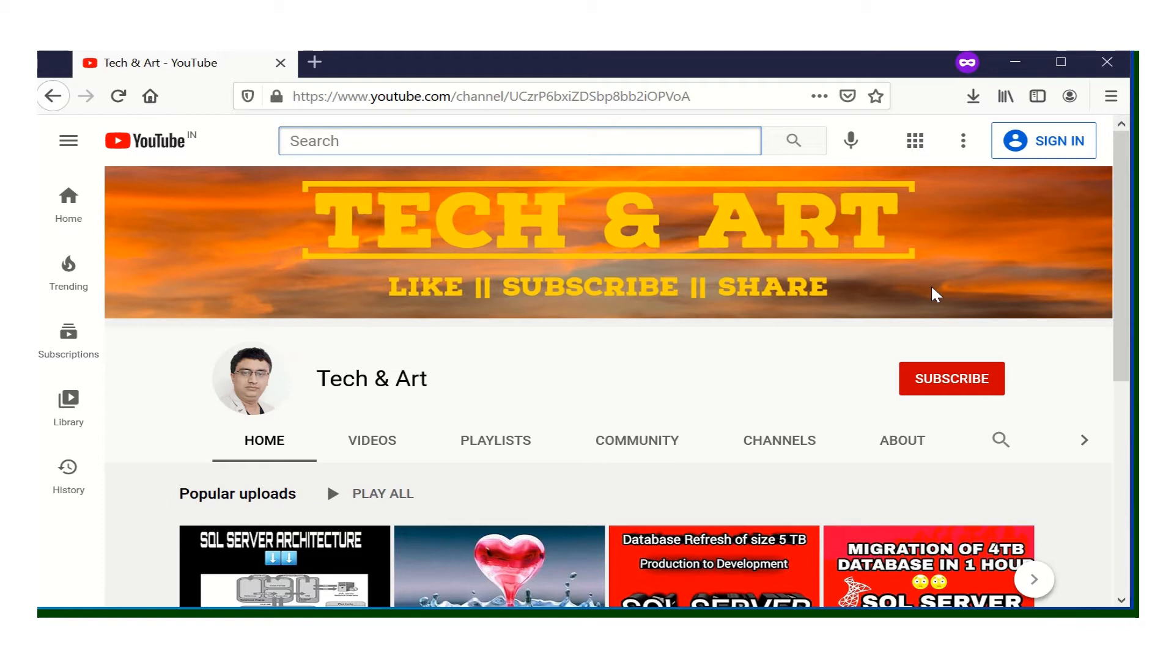
Browse the YouTube channel's playlists list and return to its home page
click(449, 141)
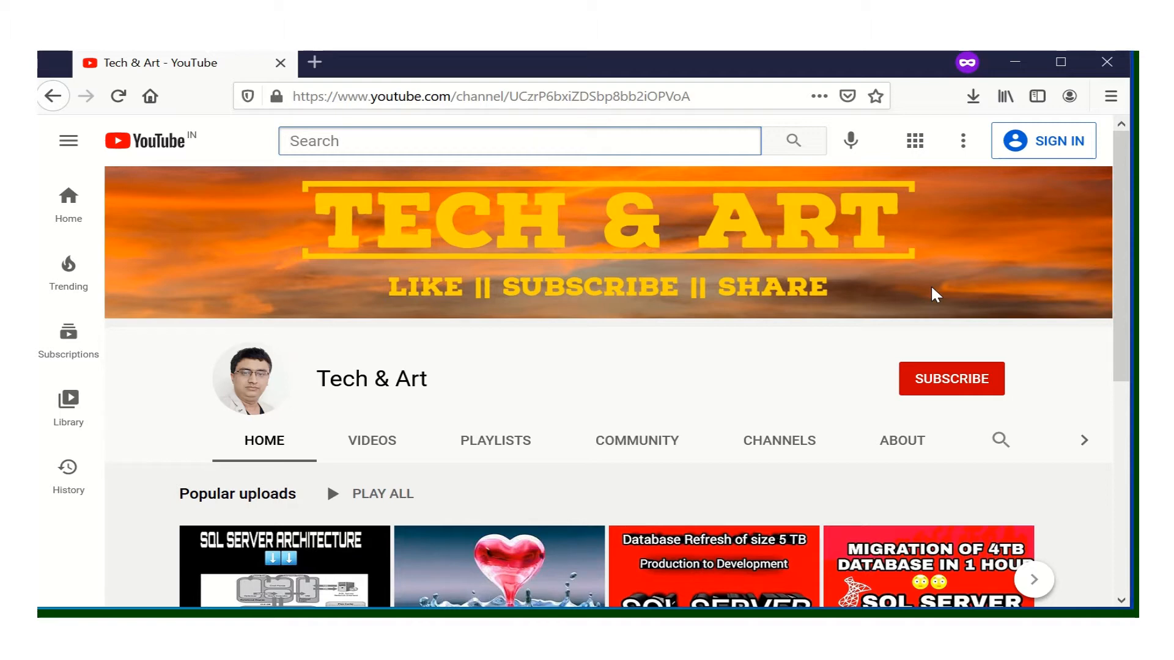
click(516, 141)
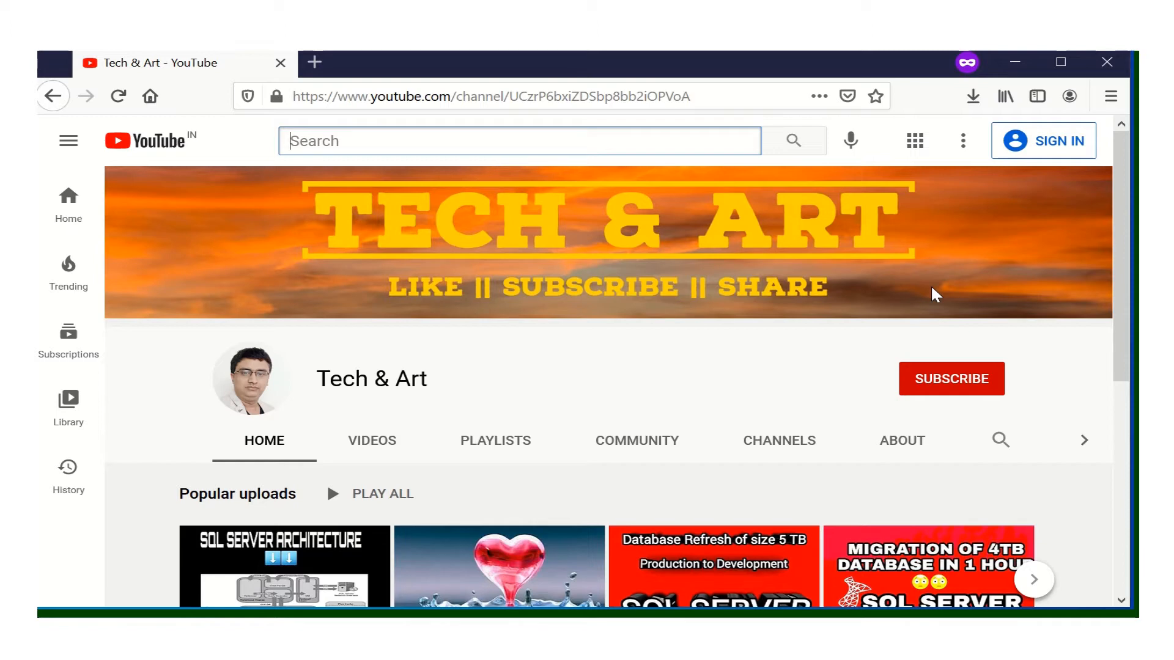
mouse_move(791, 348)
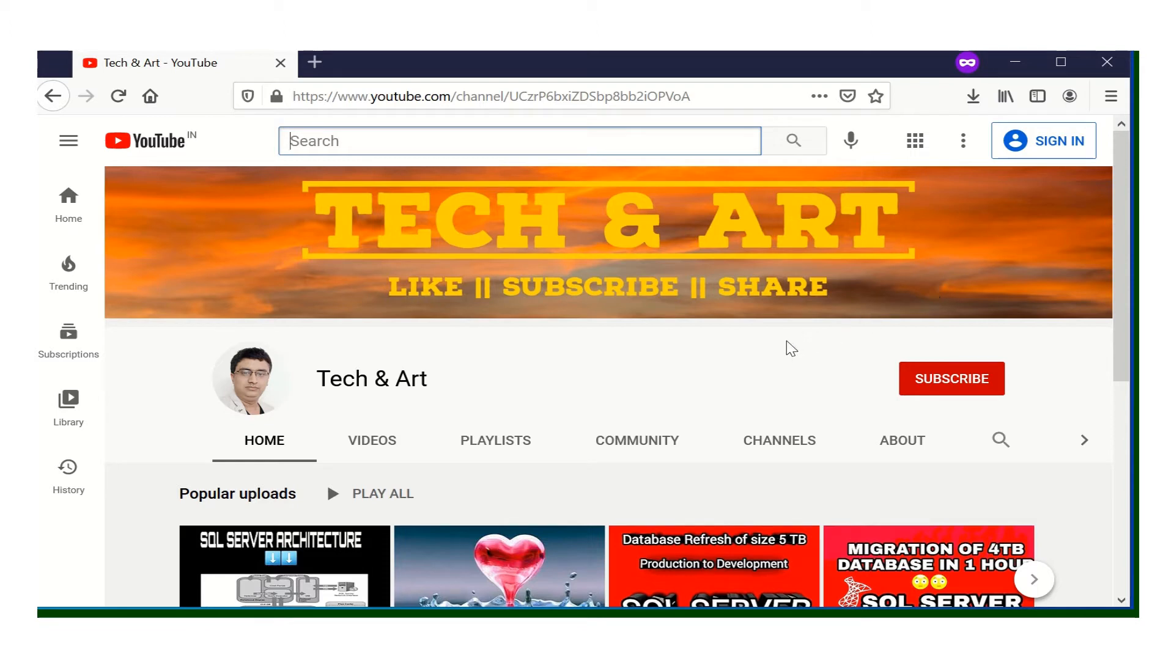
mouse_move(781, 350)
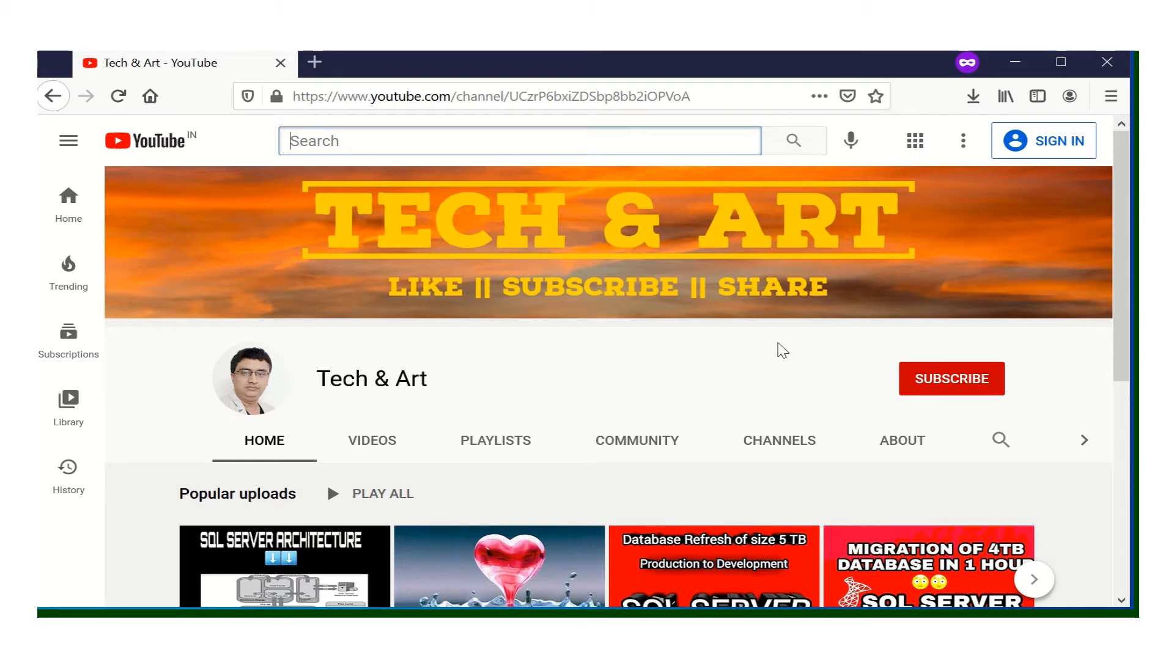
mouse_move(495, 440)
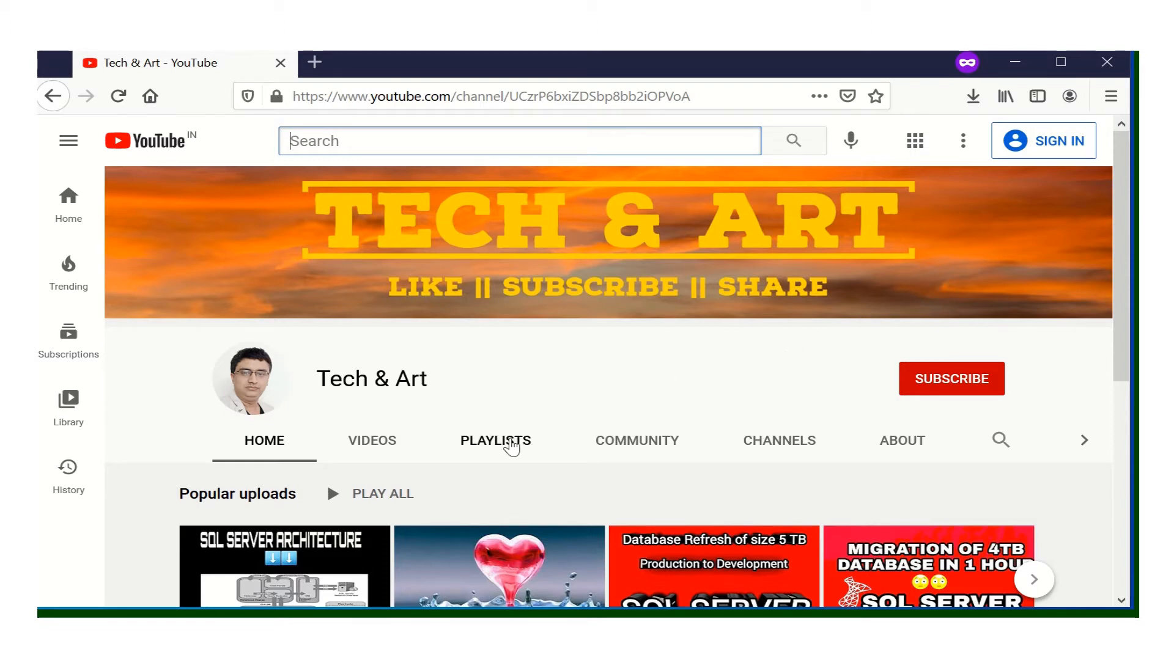
click(495, 440)
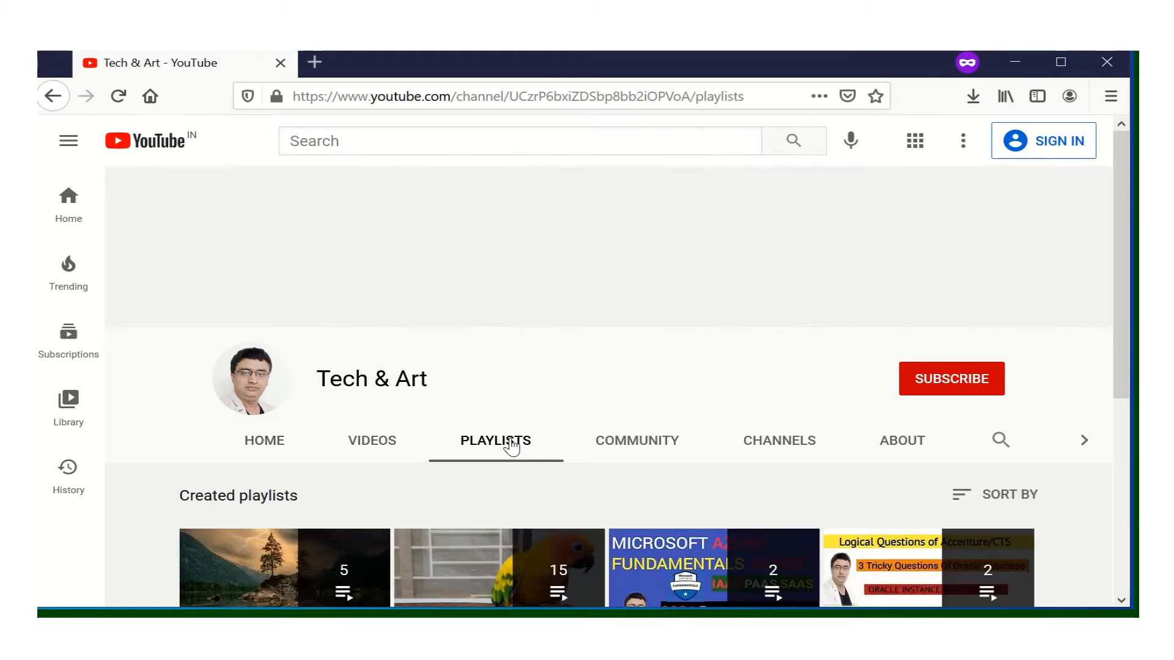
scroll(down, 3)
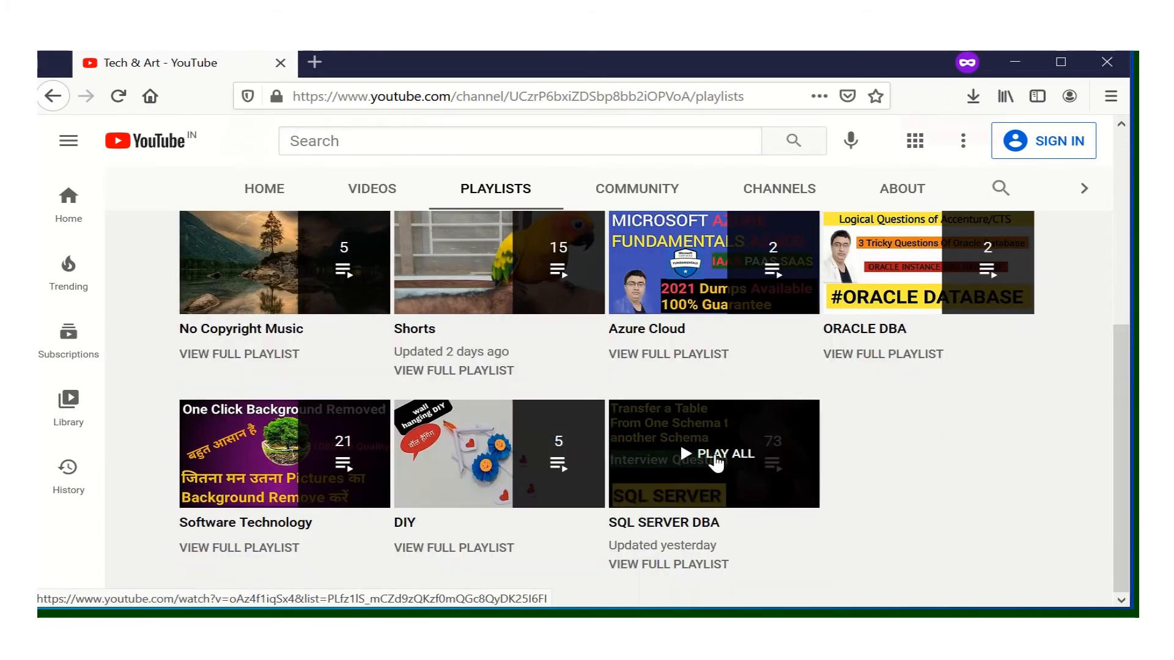
scroll(up, 3)
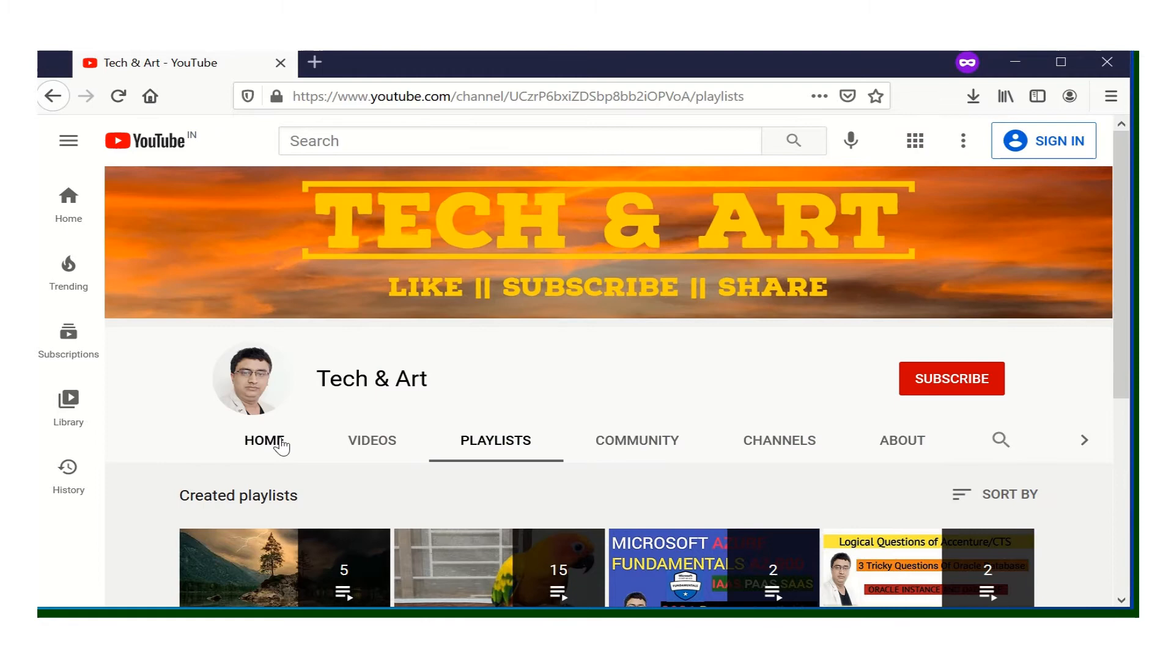
click(264, 440)
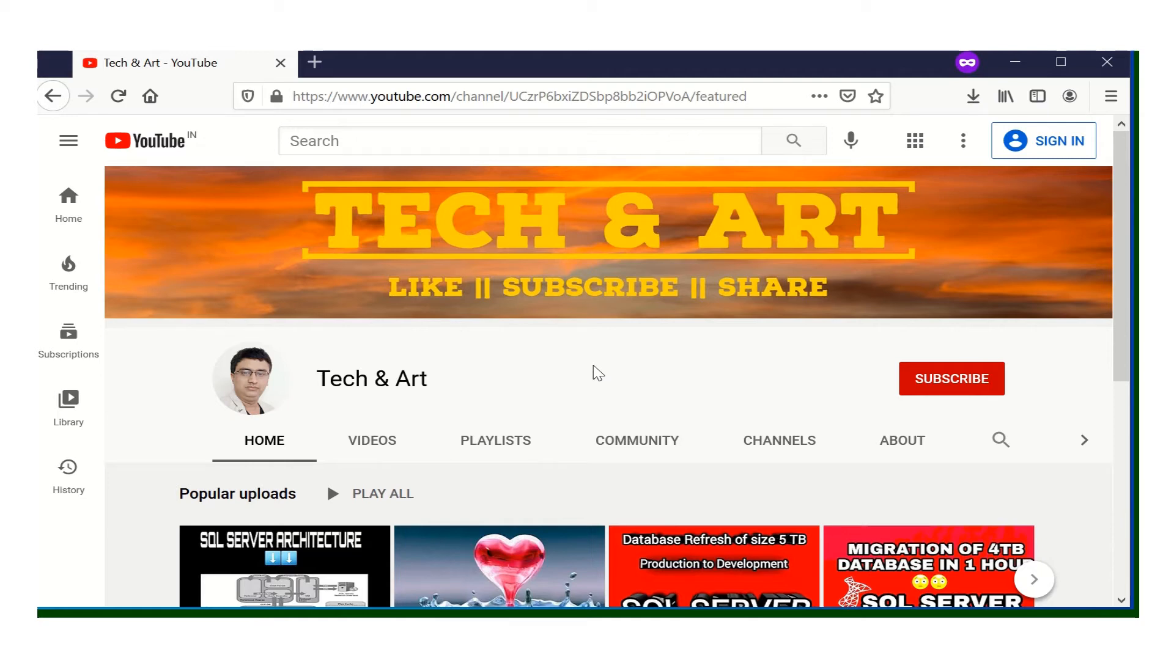
mouse_move(731, 425)
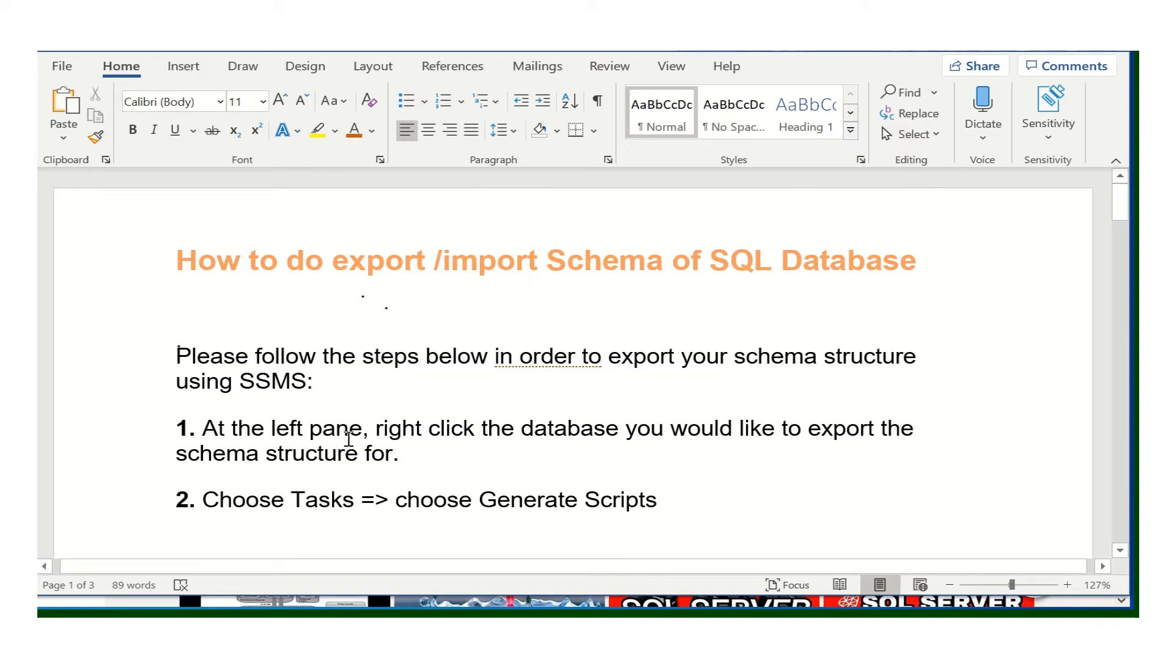
mouse_move(486, 444)
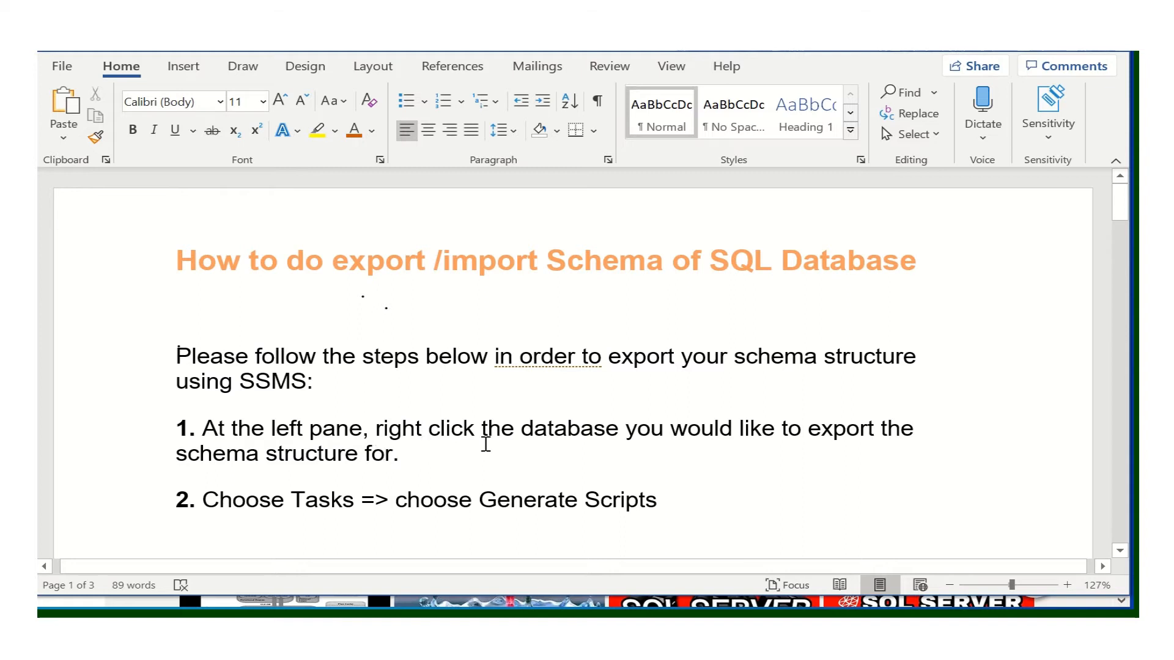
mouse_move(339, 482)
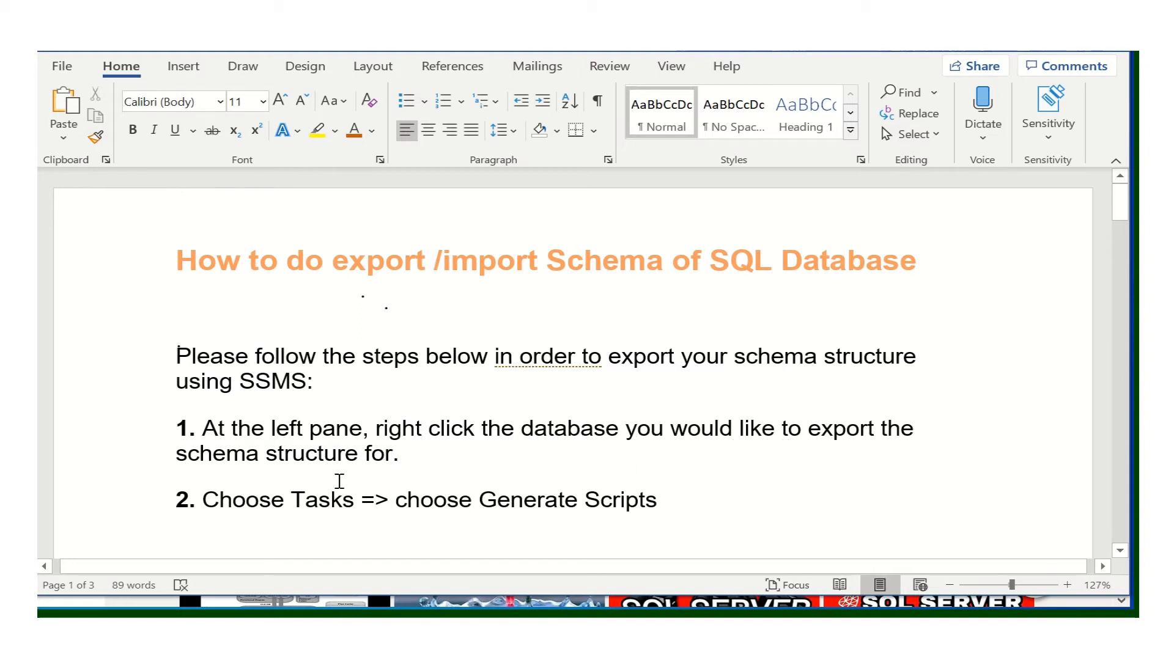
Scroll the Word tutorial down past steps 1 and 2 and the SSMS screenshot
scroll(down, 3)
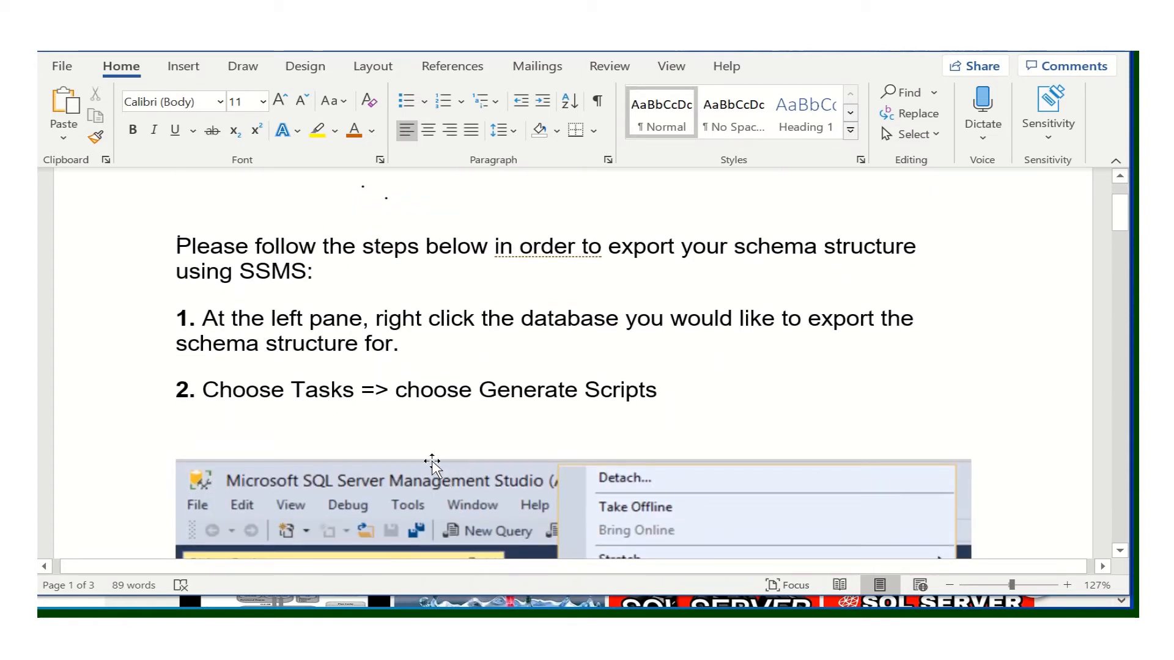
mouse_move(603, 418)
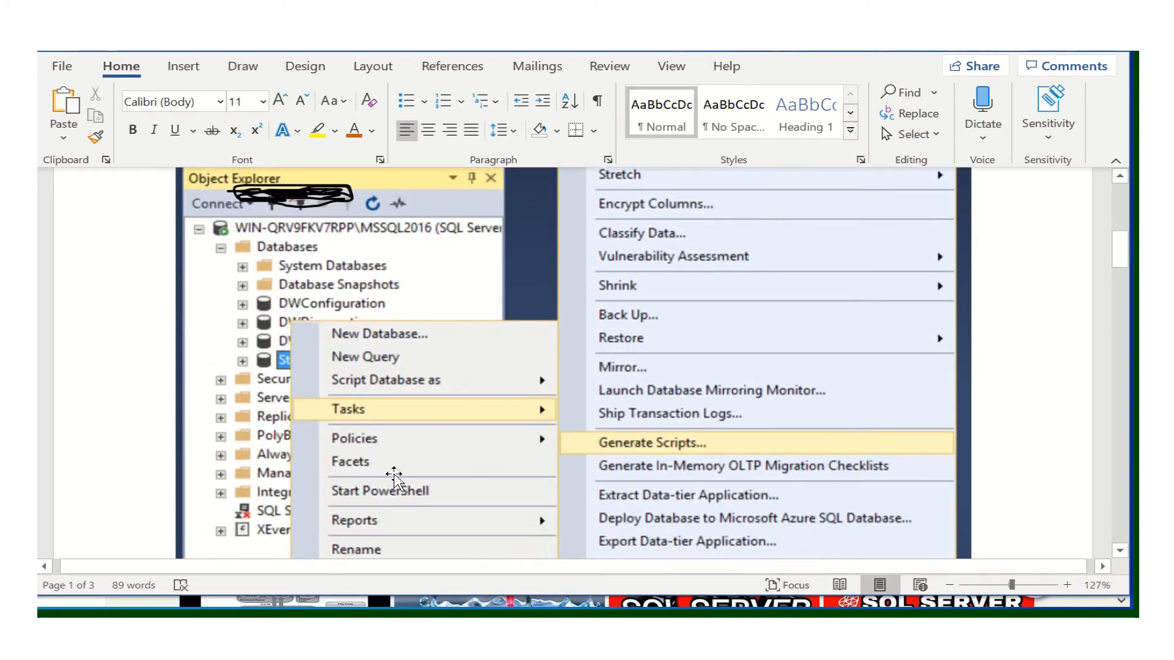
mouse_move(378, 418)
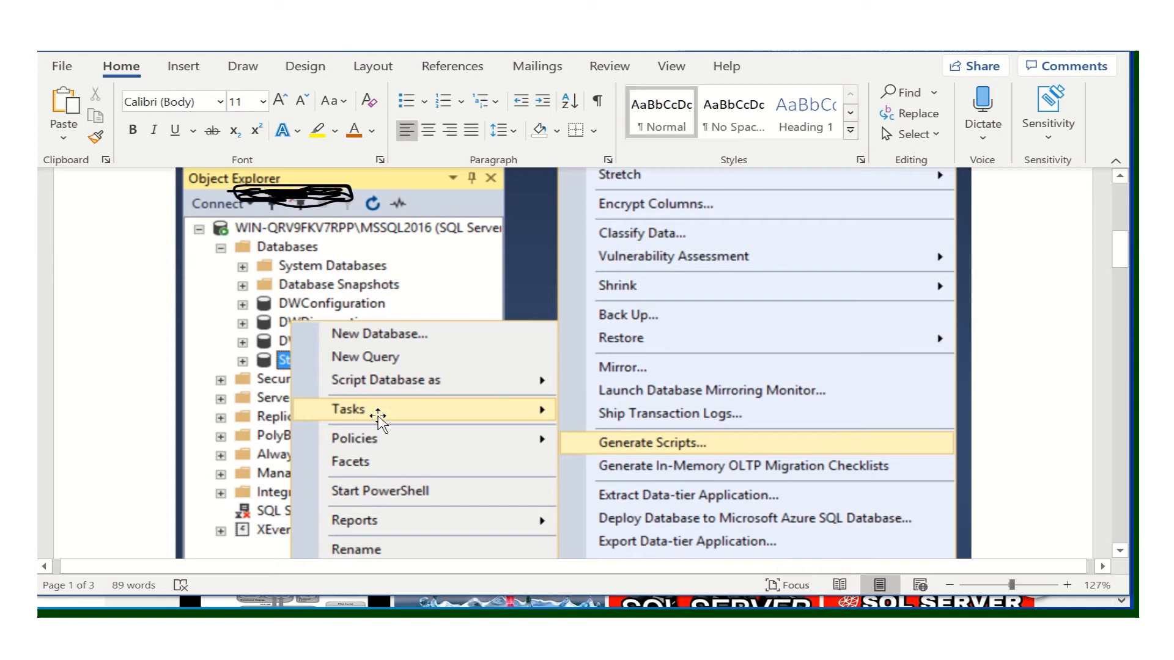
mouse_move(676, 456)
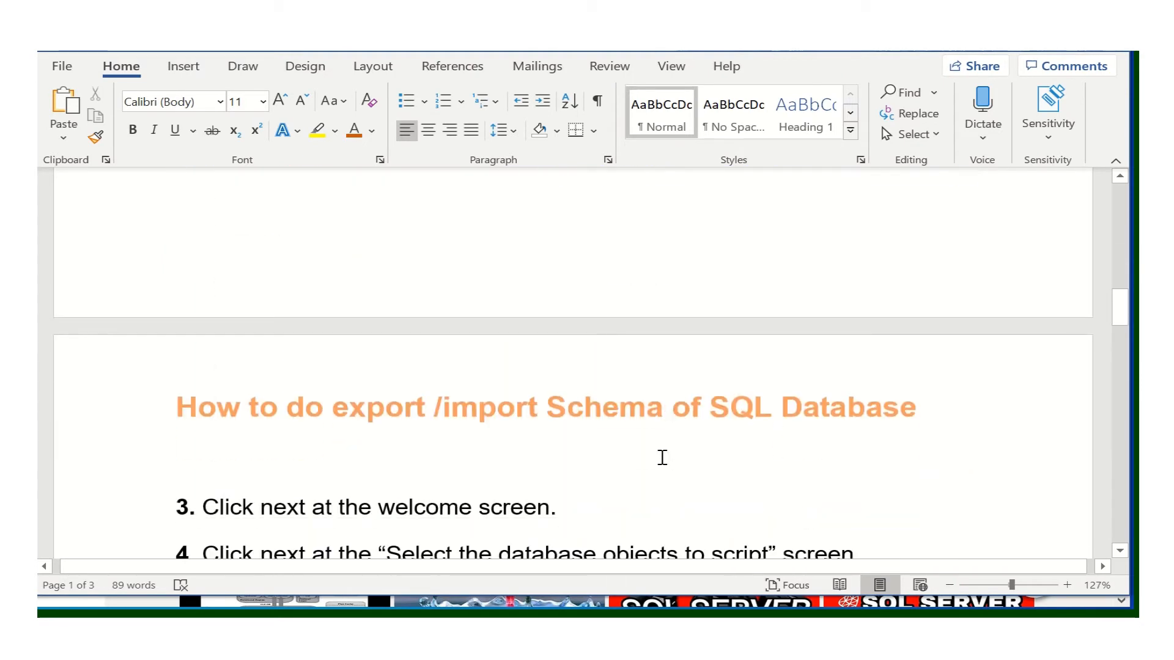
scroll(down, 3)
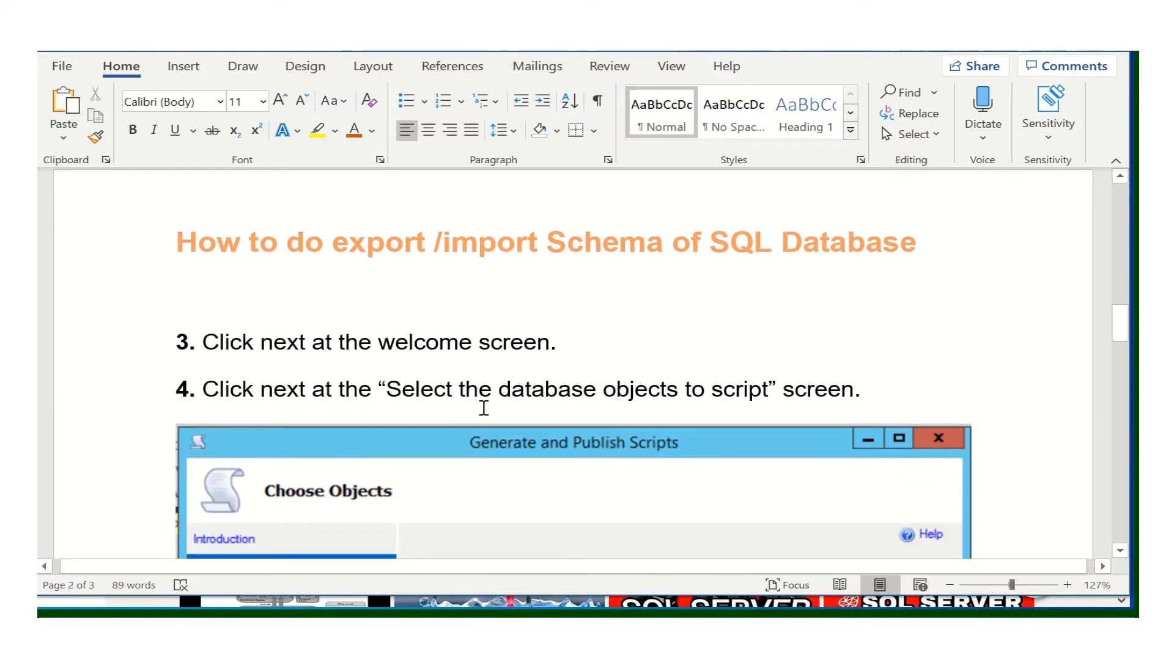
scroll(down, 3)
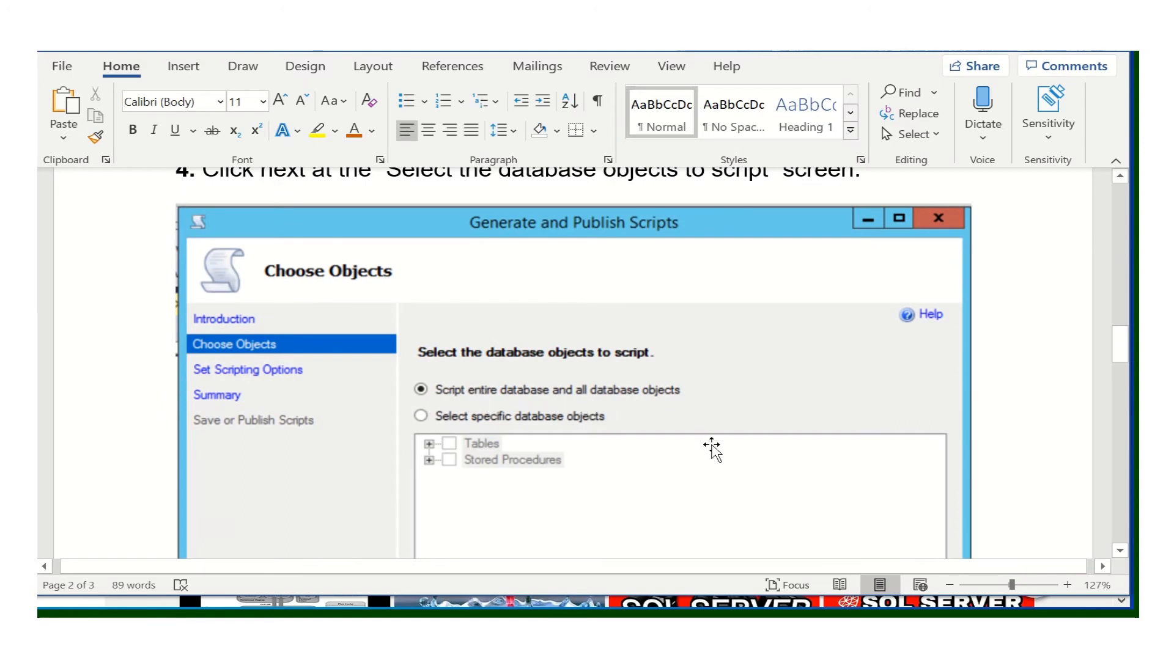
mouse_move(447, 455)
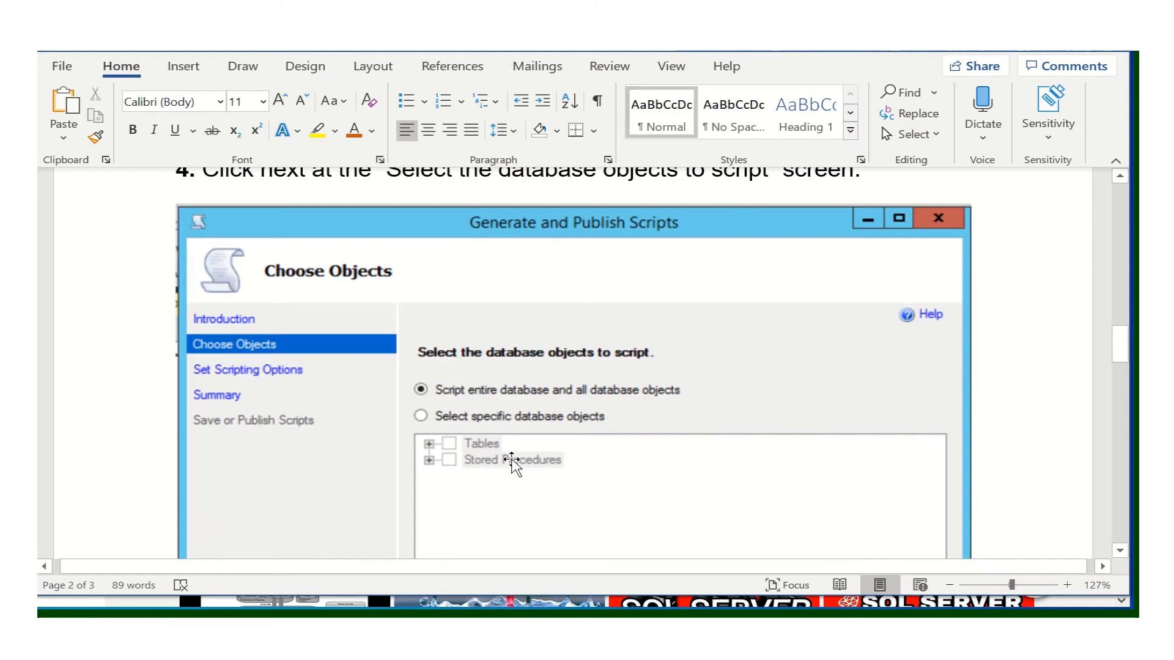
mouse_move(470, 479)
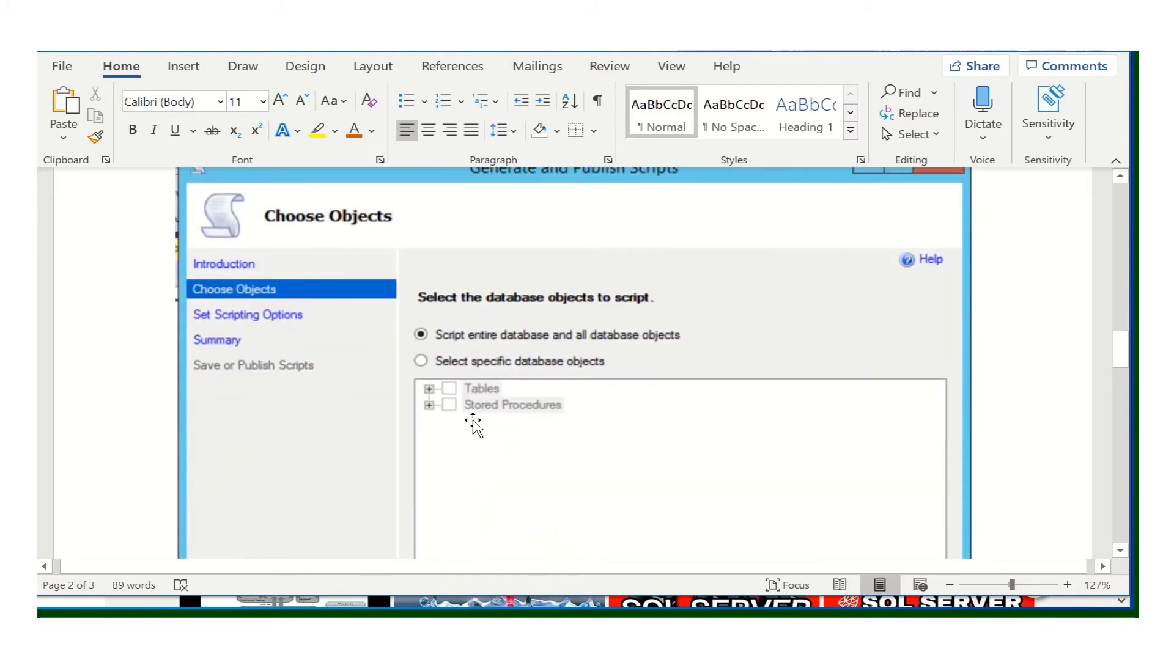
scroll(down, 3)
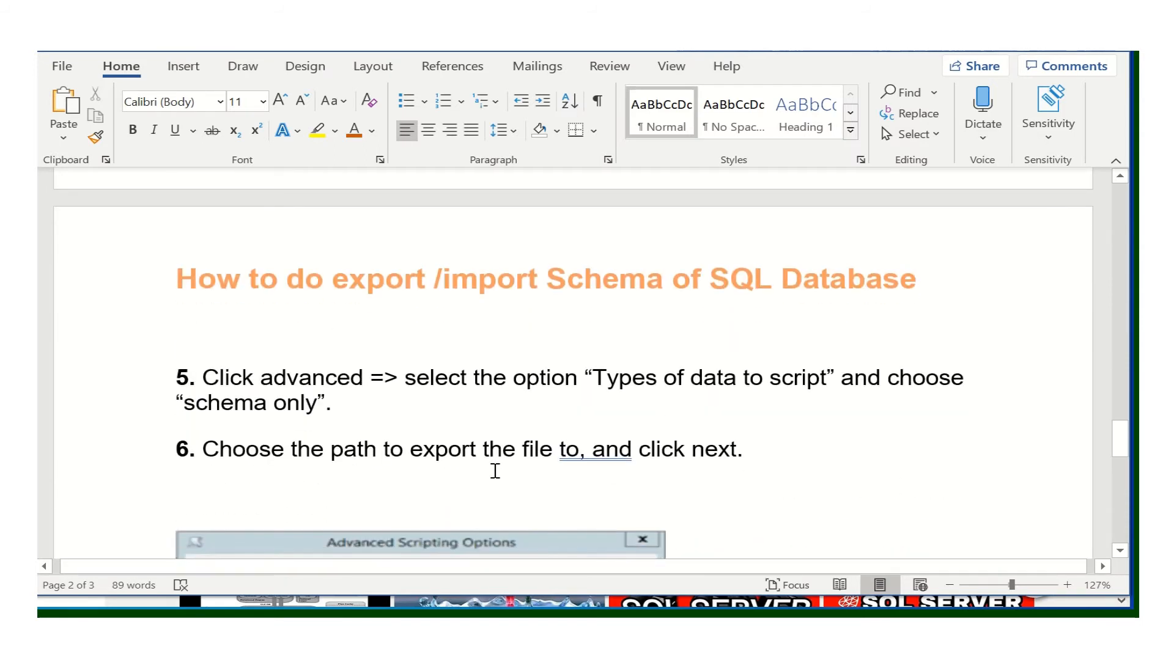
scroll(down, 3)
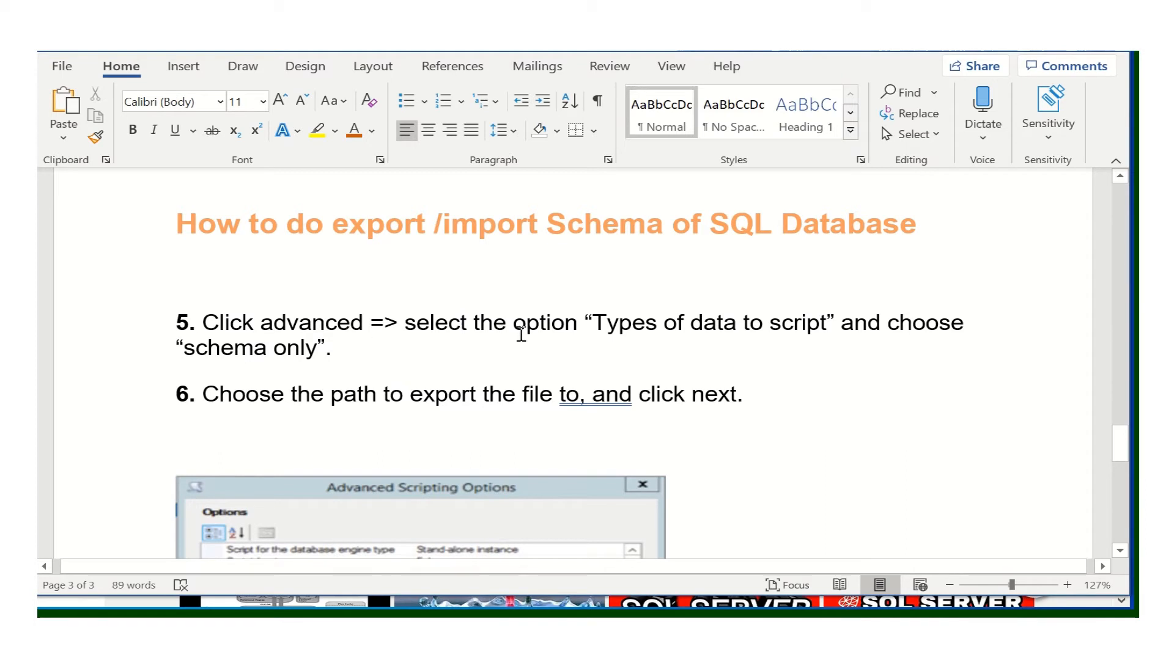
mouse_move(829, 338)
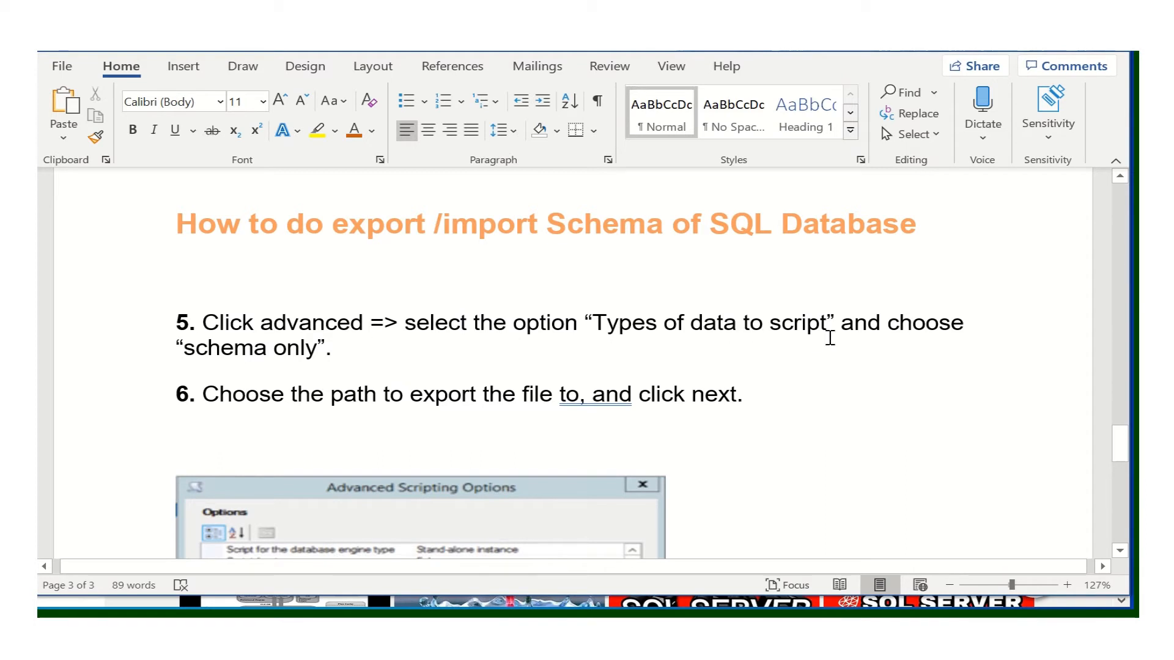
scroll(down, 3)
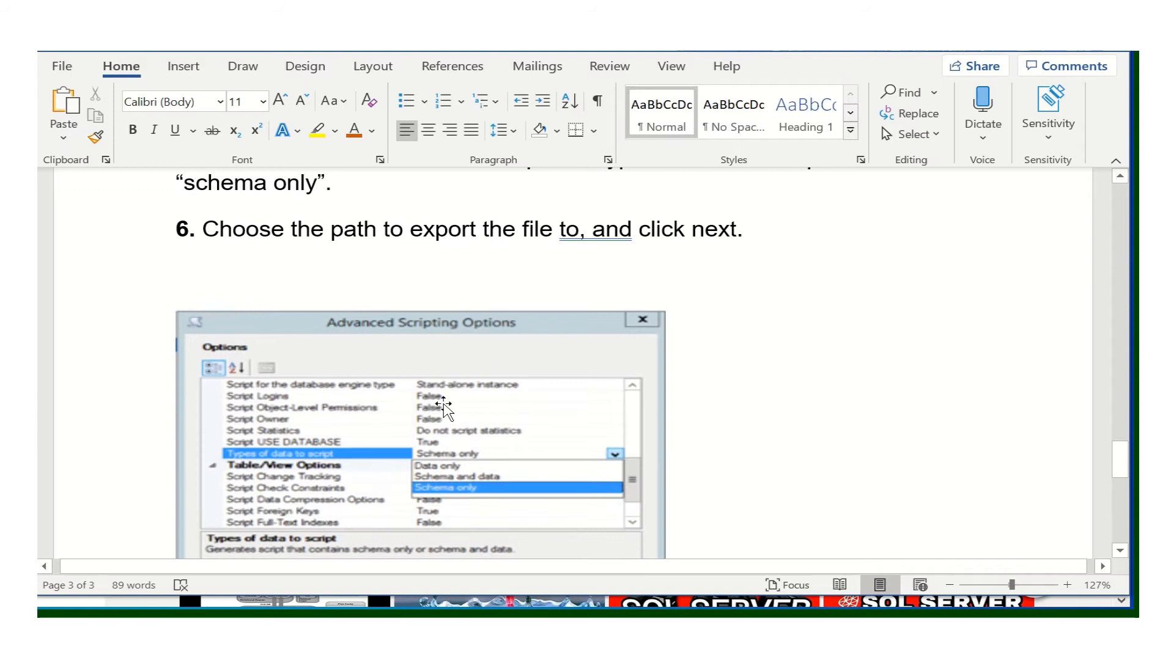
mouse_move(342, 468)
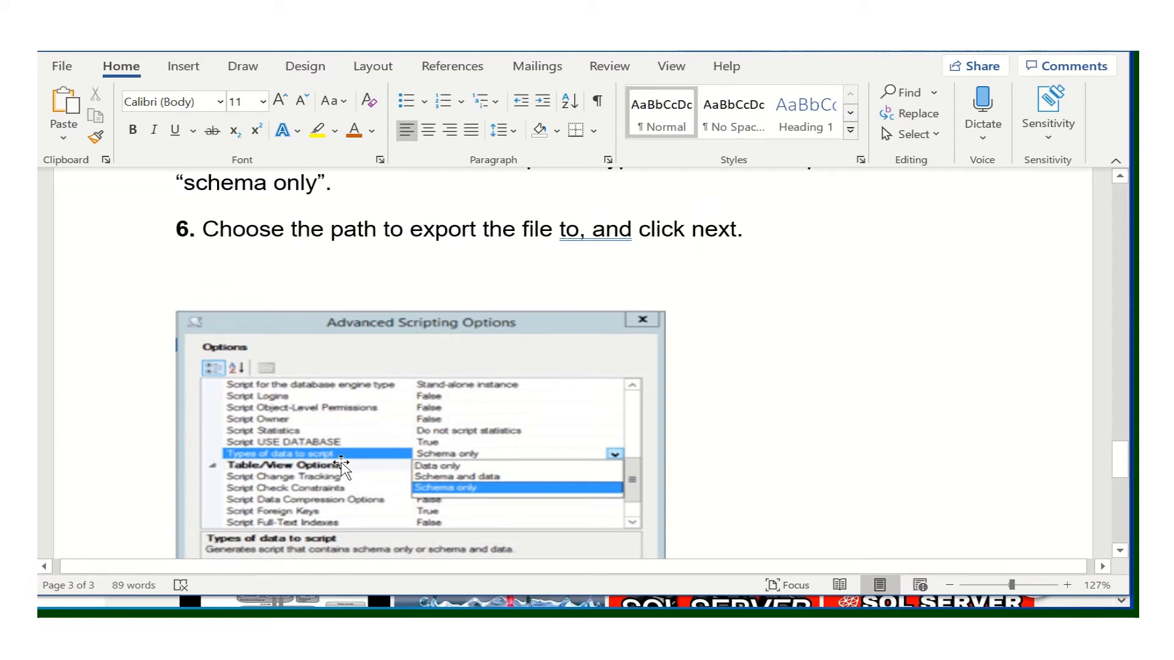
mouse_move(257, 470)
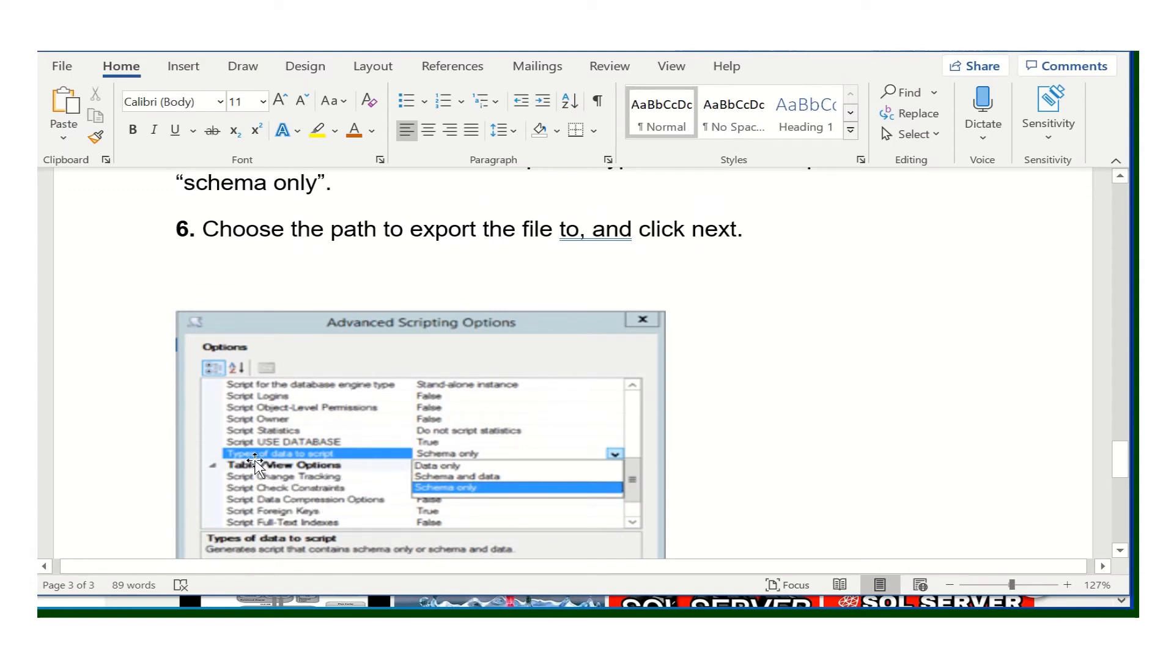
mouse_move(479, 494)
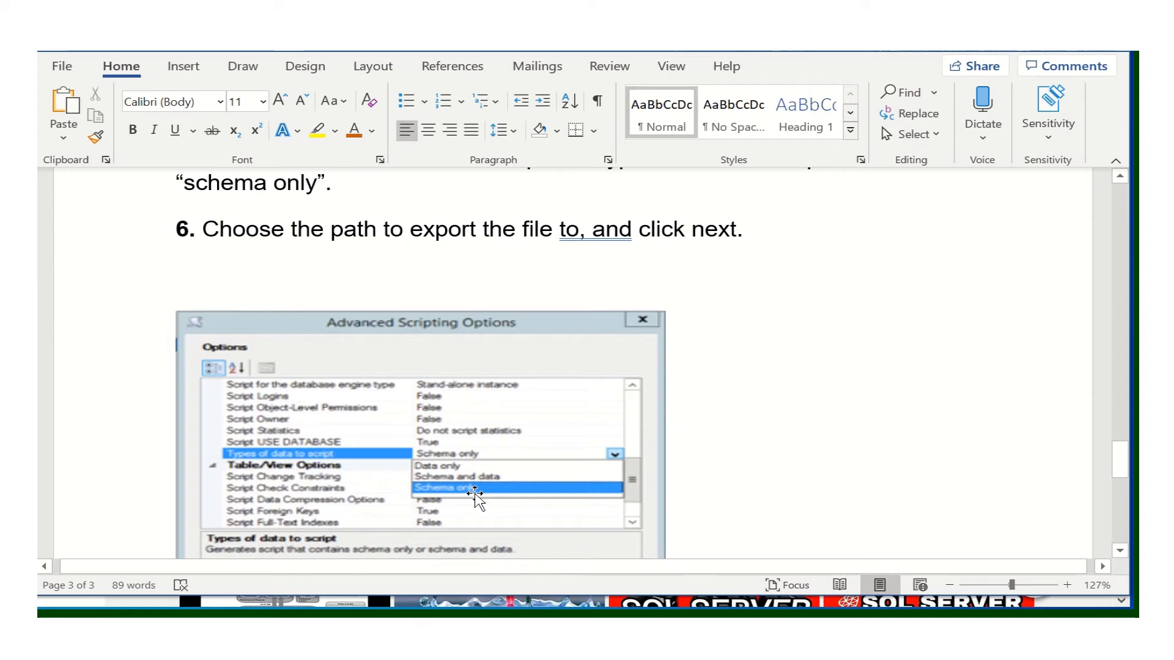
mouse_move(800, 322)
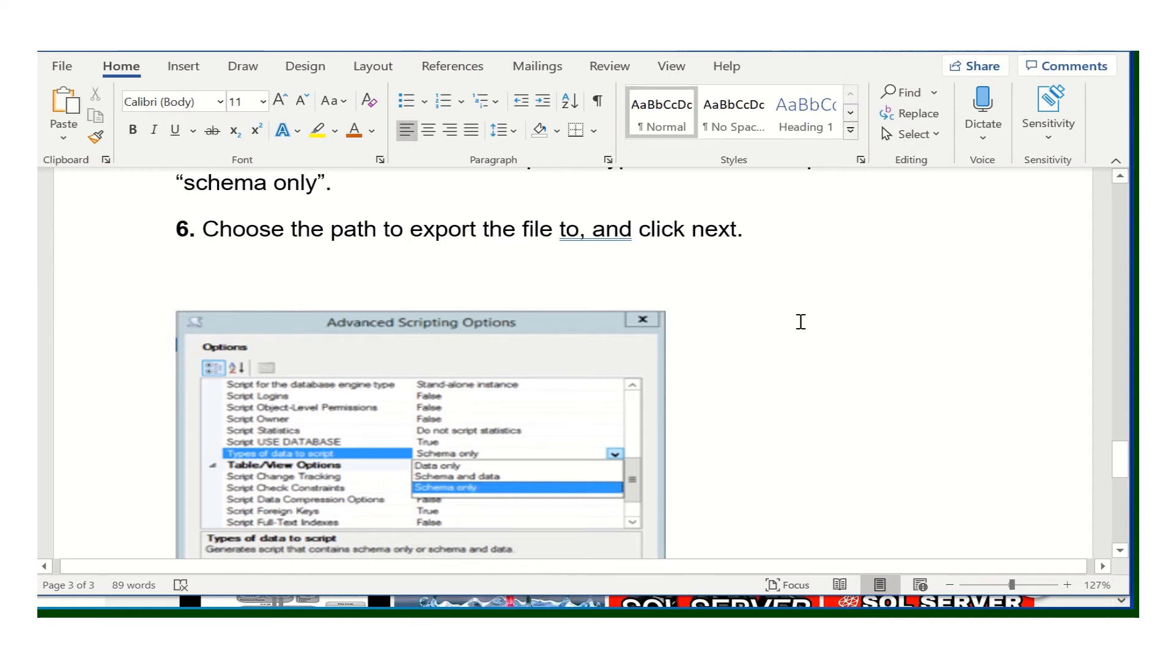
scroll(down, 3)
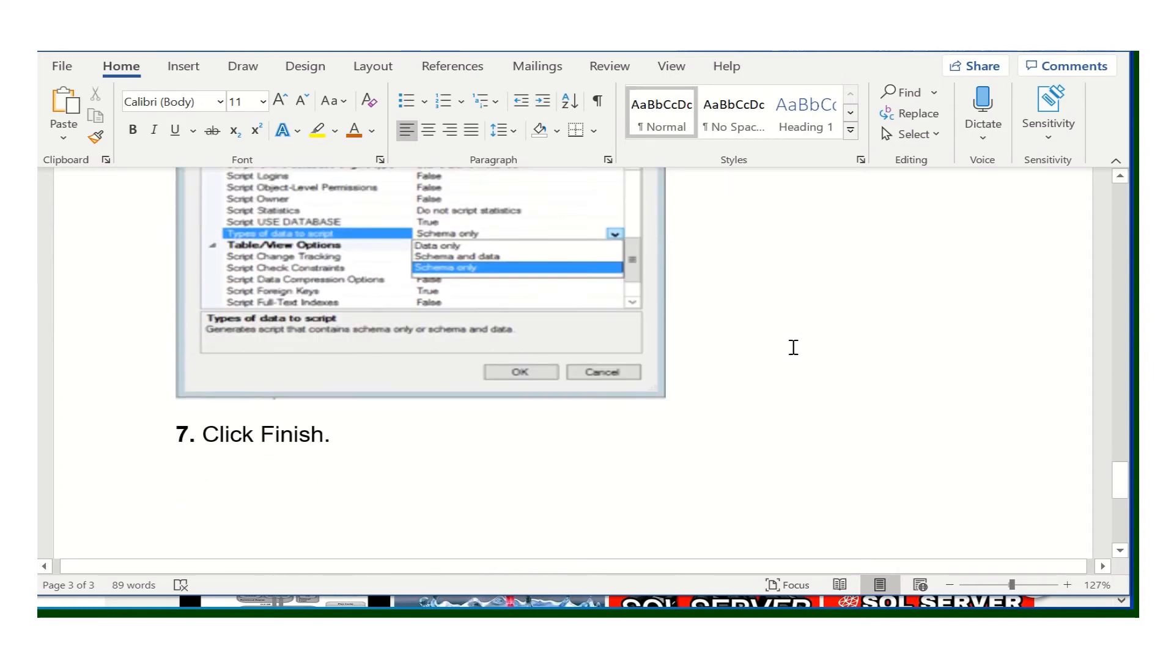
scroll(up, 3)
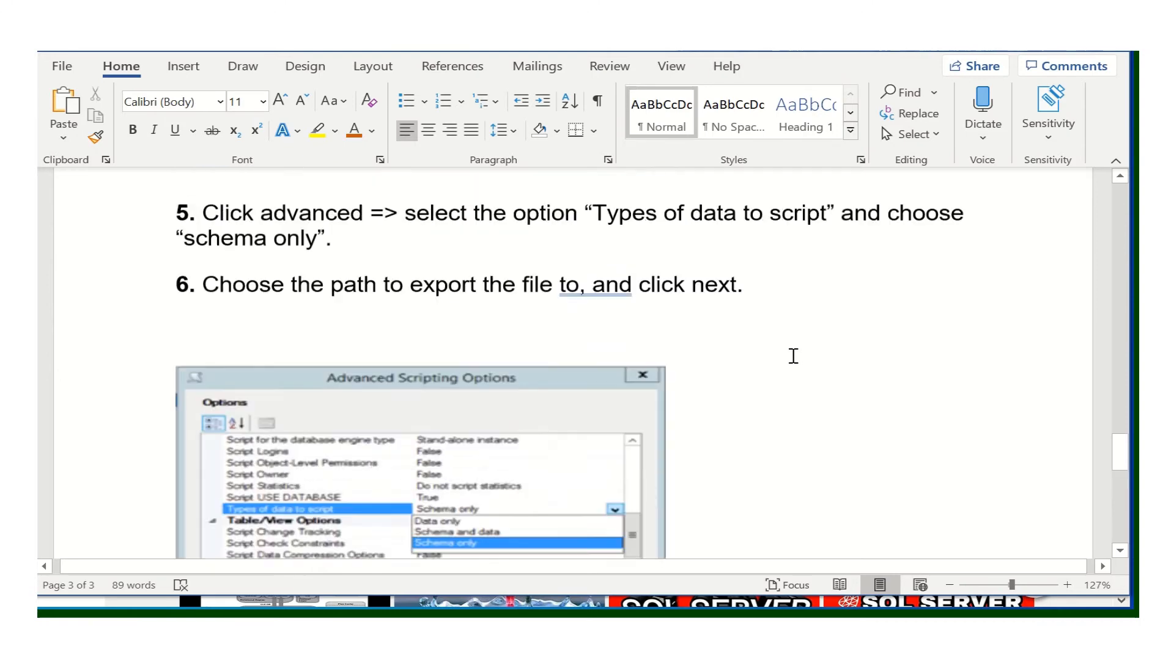
scroll(up, 3)
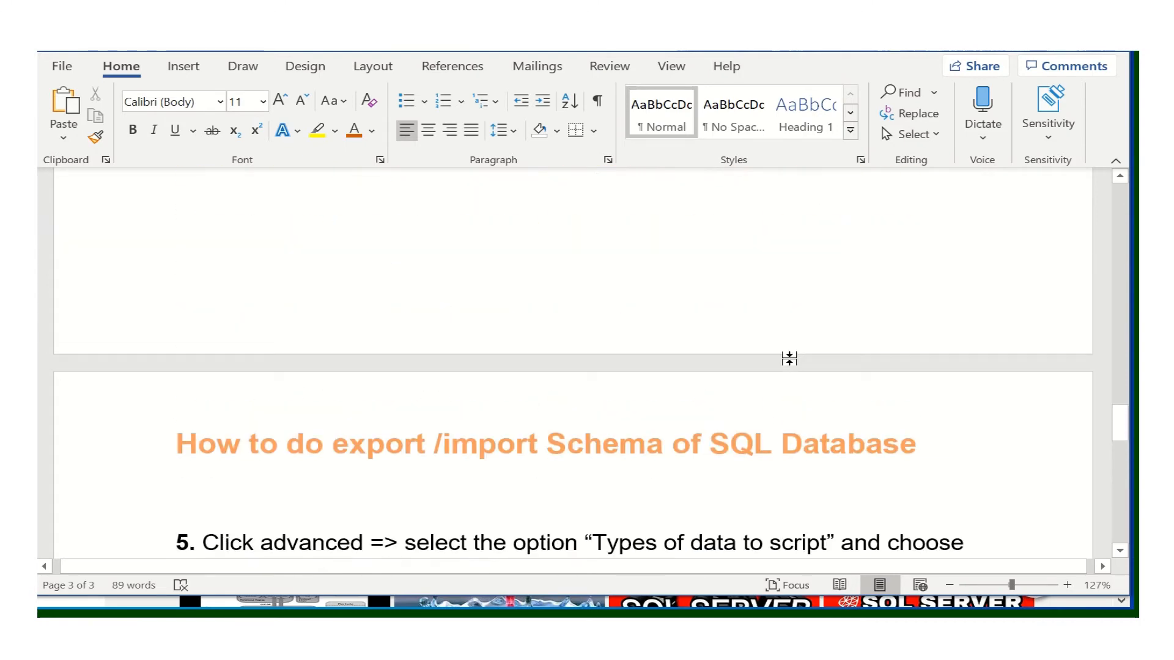
scroll(up, 3)
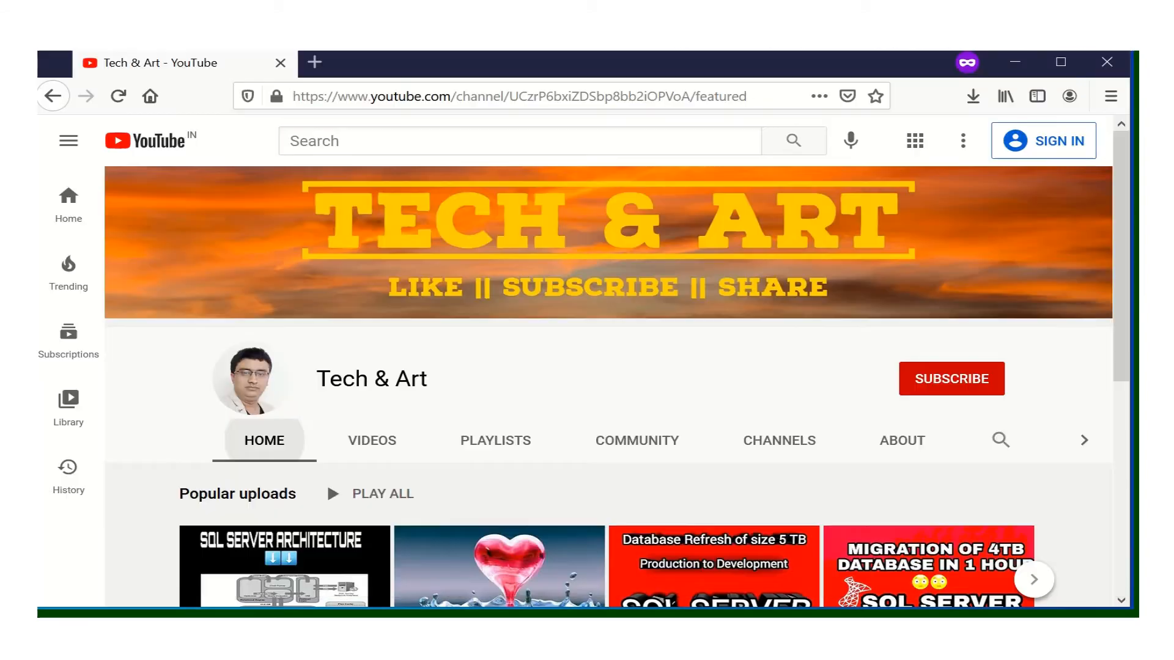
mouse_move(495, 440)
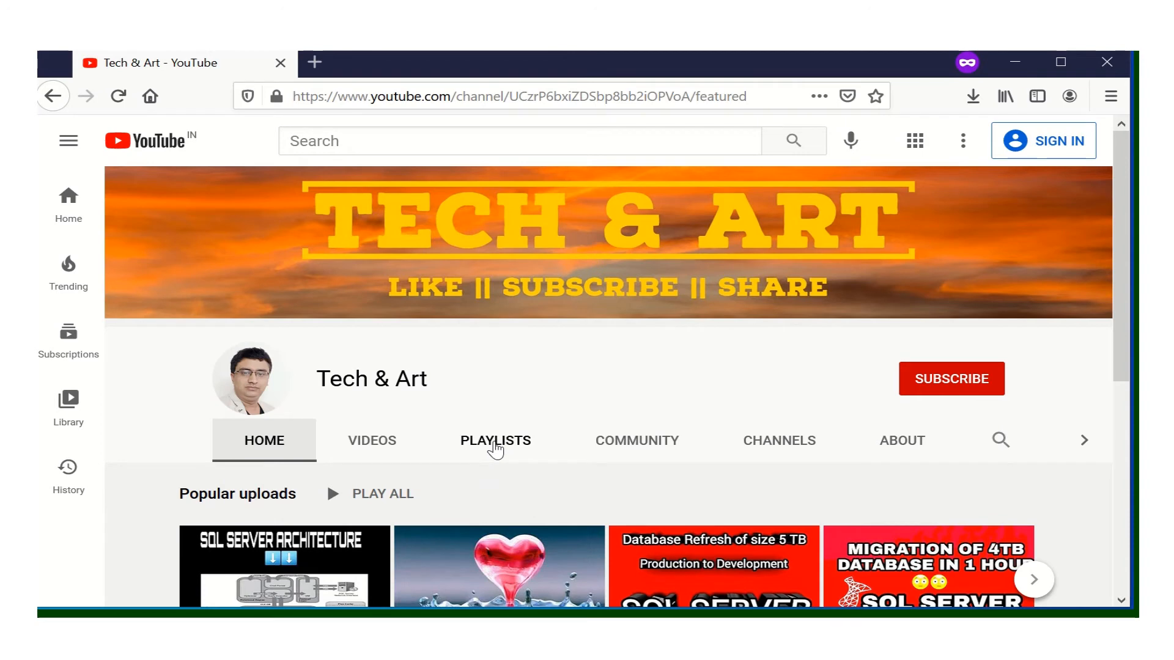
Play the SQL SERVER DBA playlist, starting its schema-transfer video, and scroll its video list
click(495, 440)
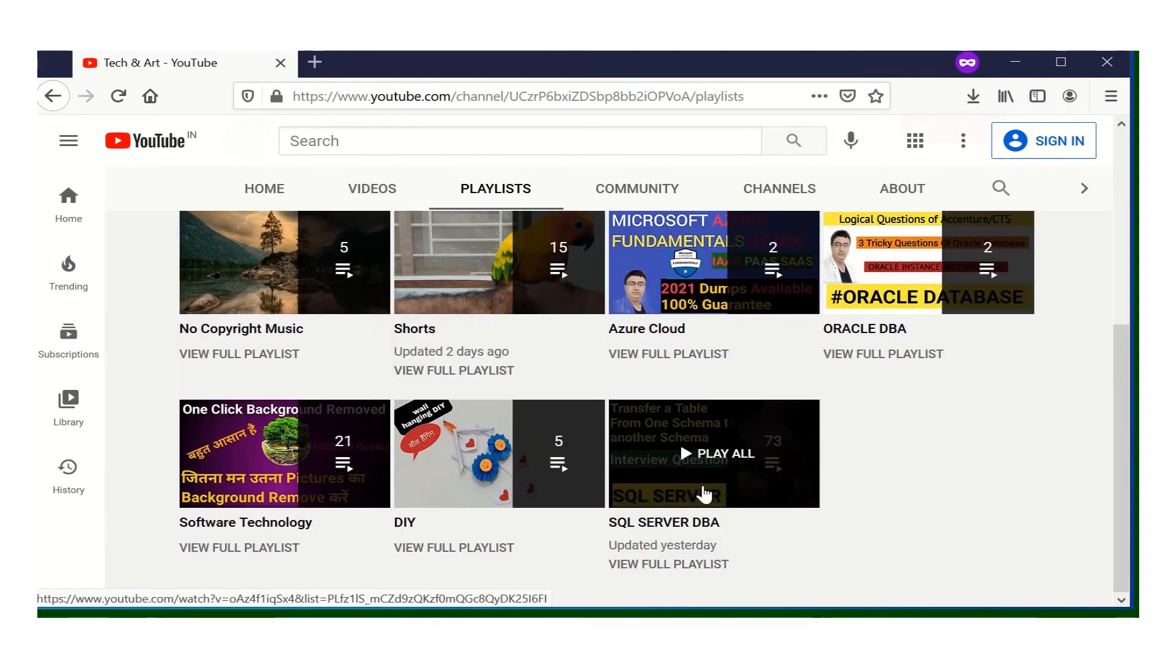
click(718, 455)
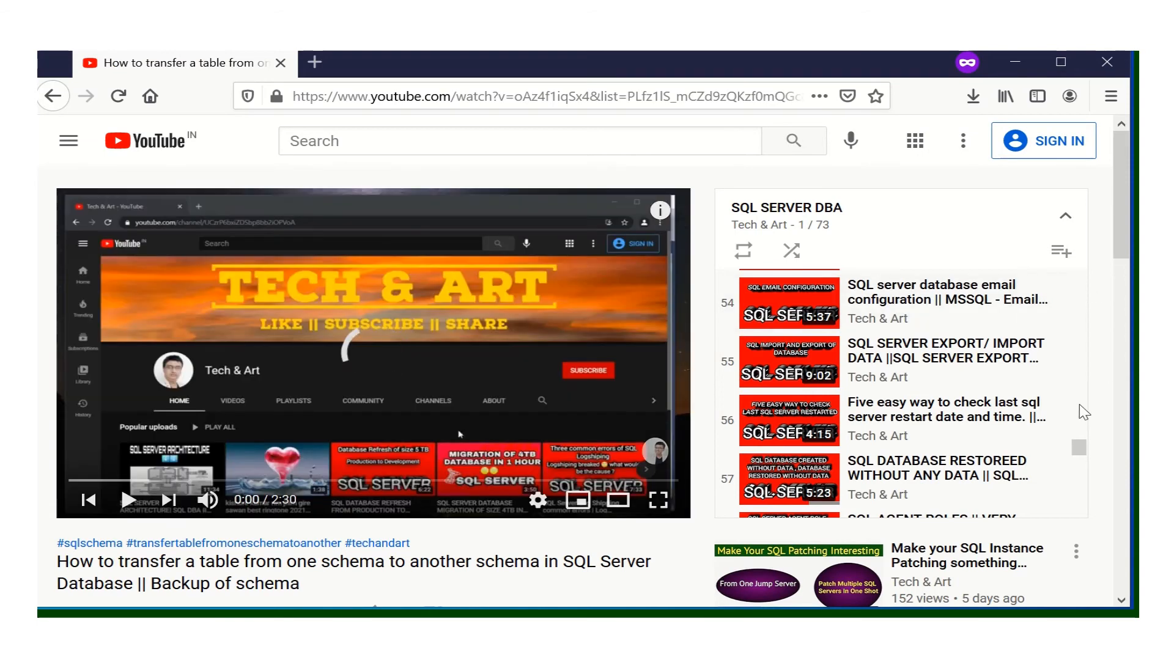
scroll(down, 3)
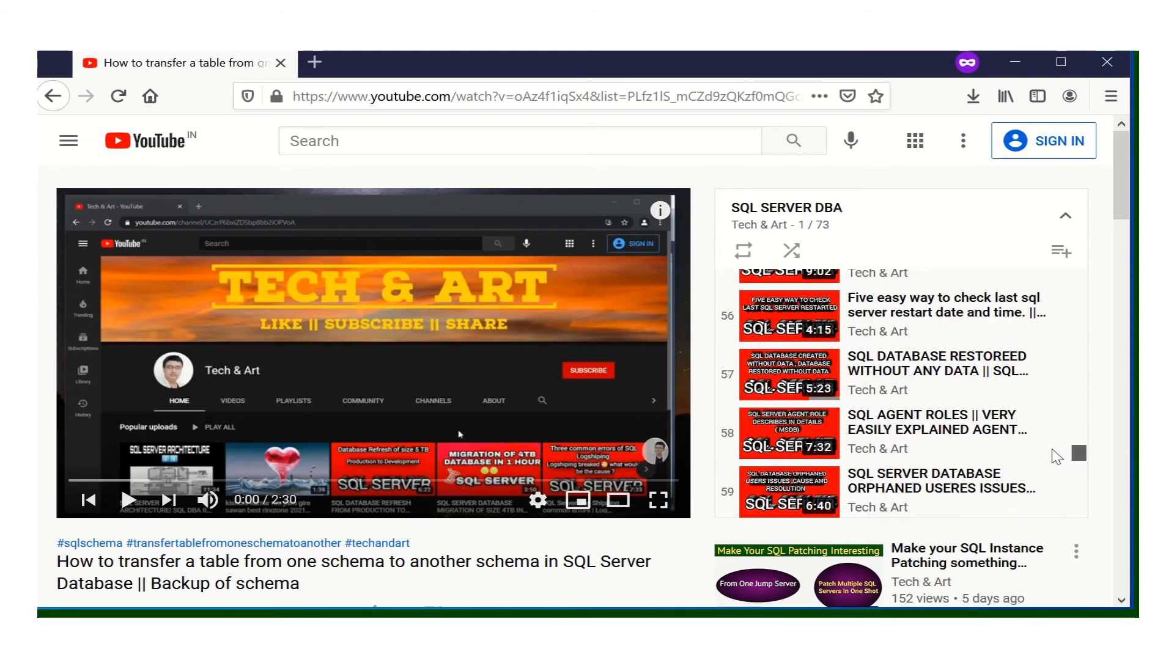
mouse_move(970, 367)
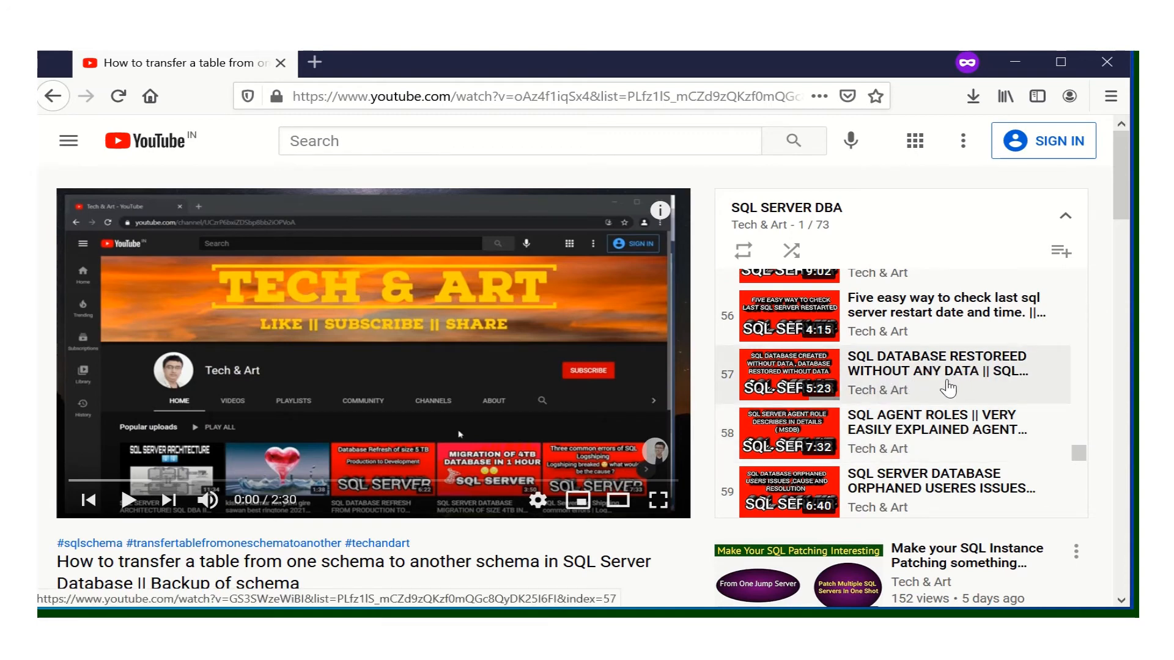
mouse_move(898, 378)
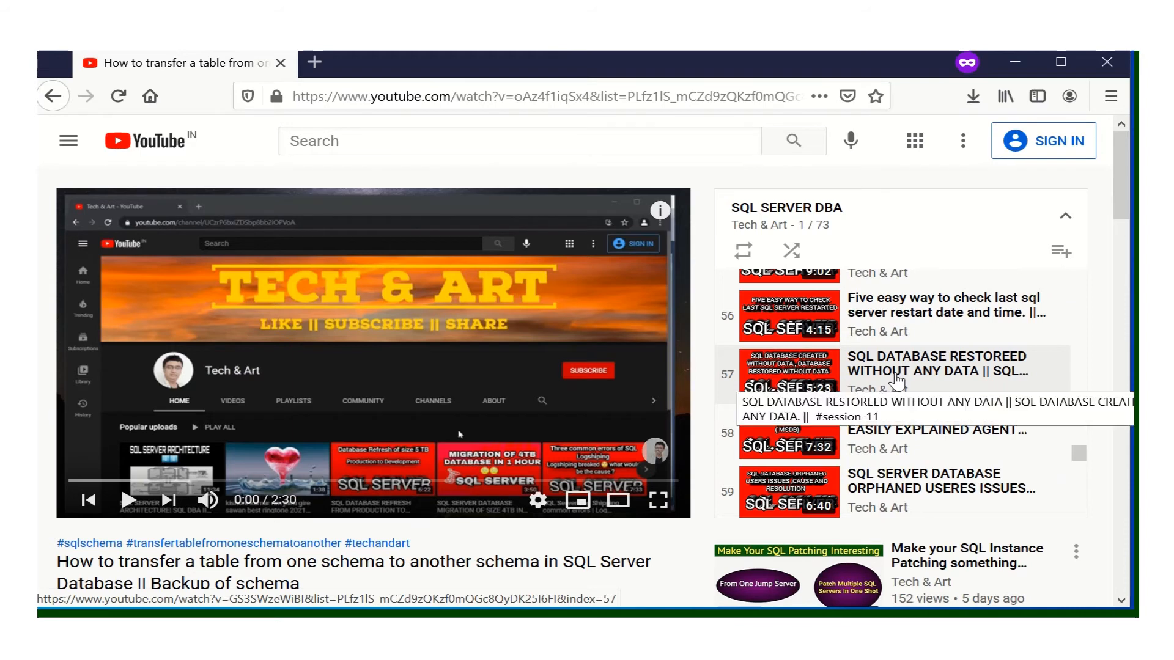
mouse_move(901, 385)
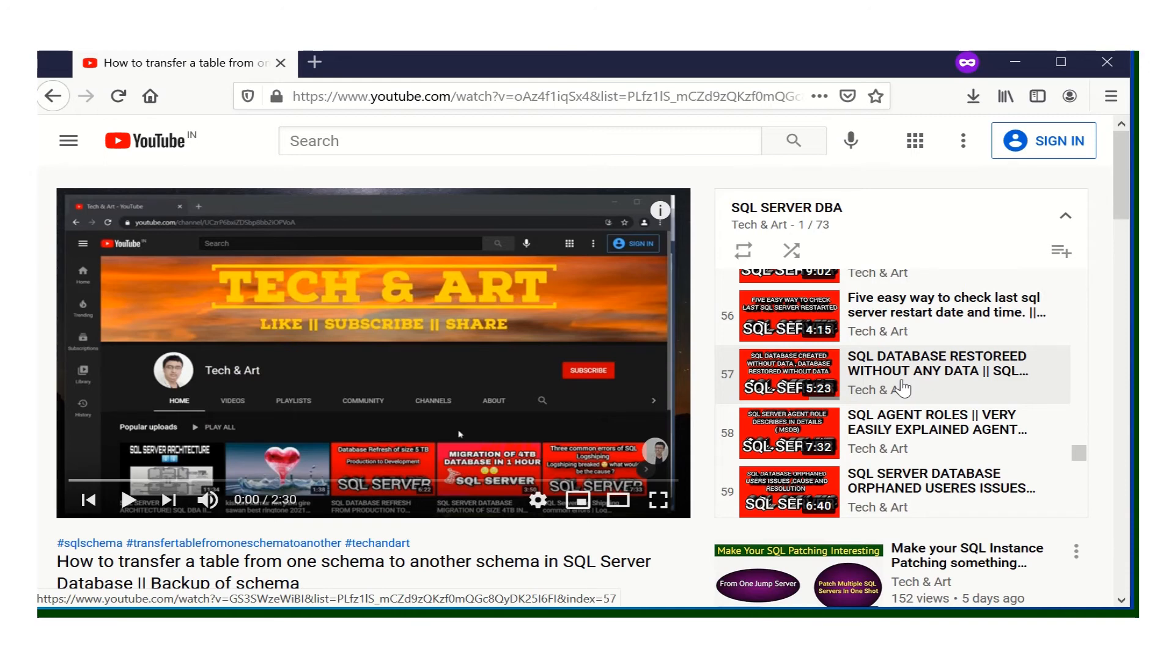
mouse_move(897, 387)
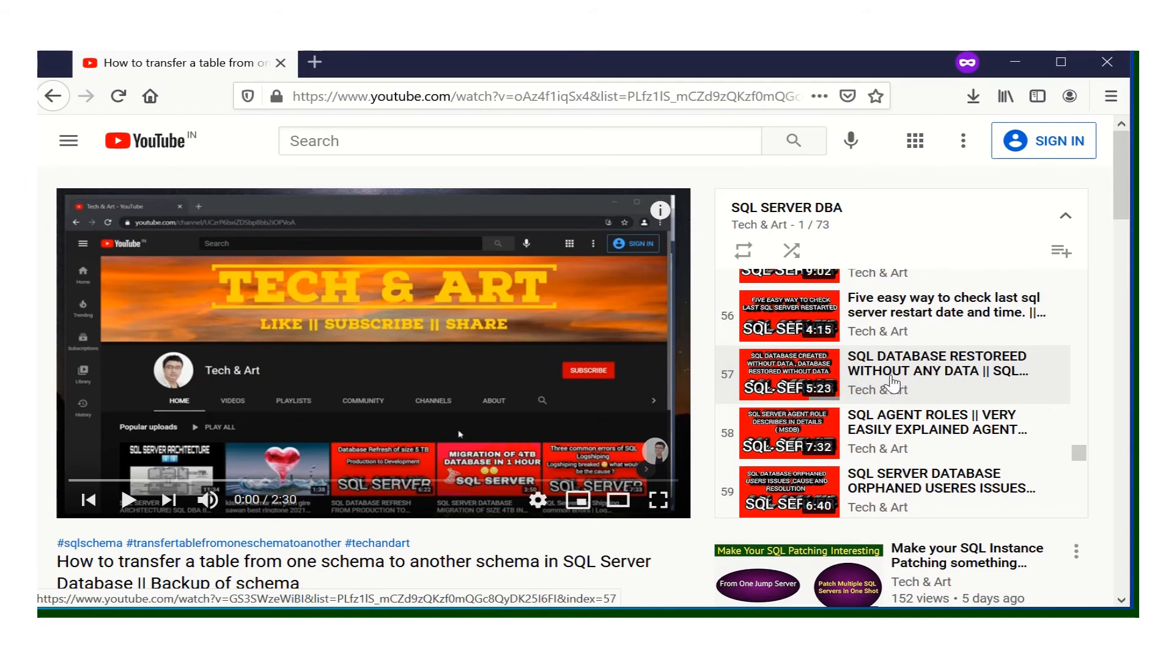
mouse_move(933, 372)
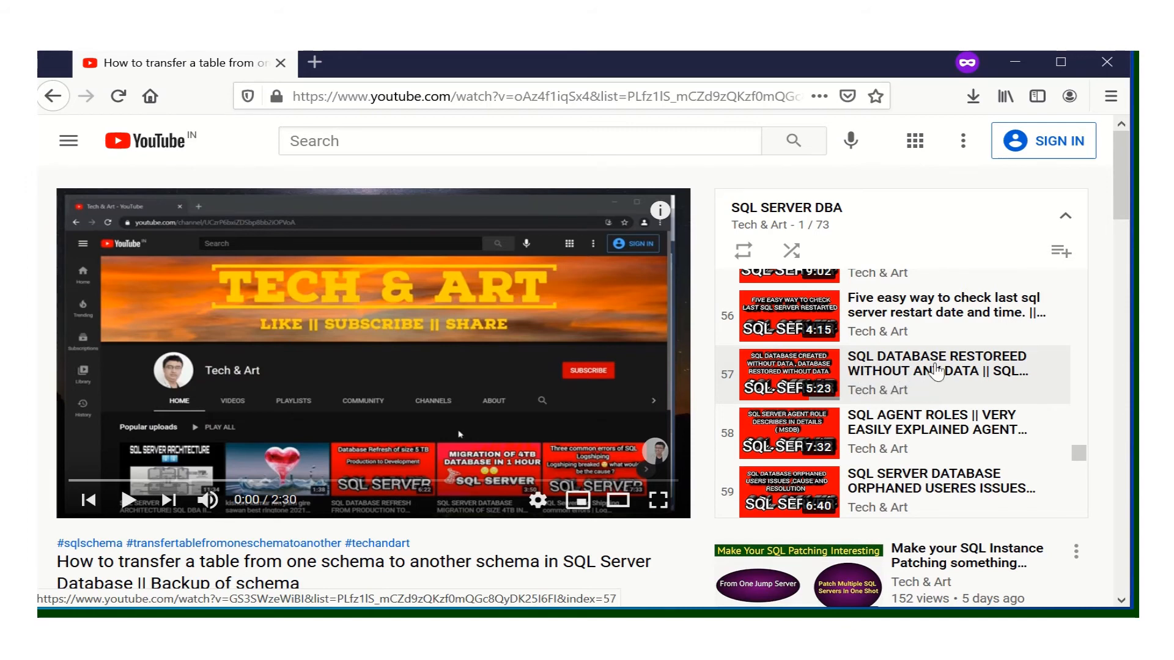
mouse_move(898, 391)
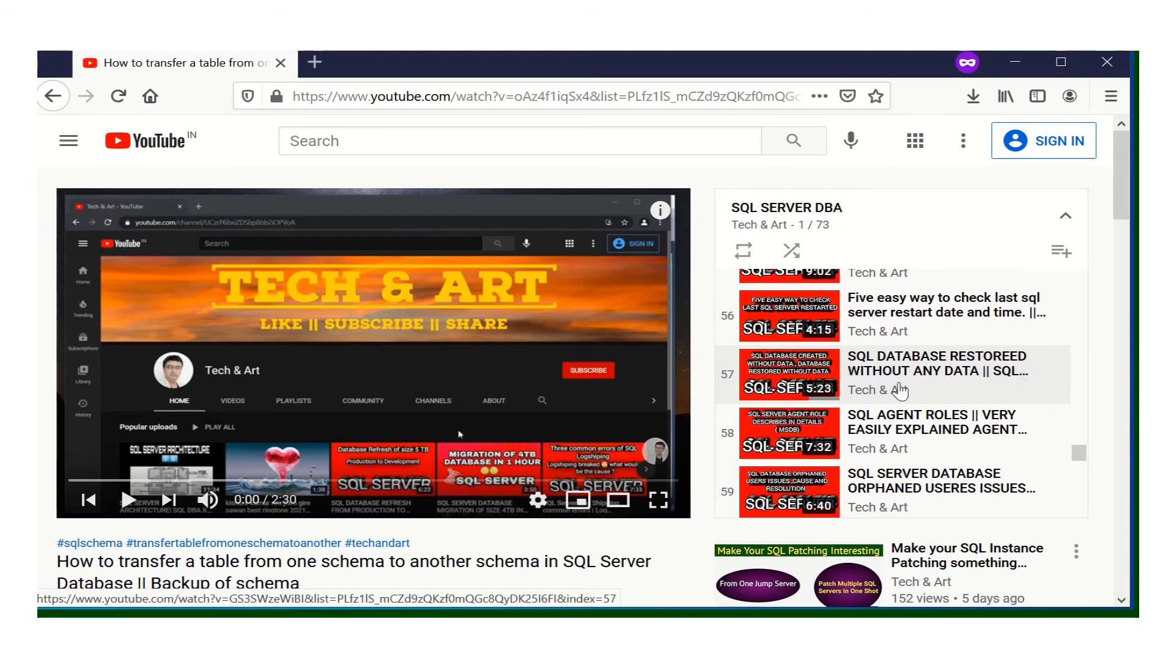
mouse_move(977, 389)
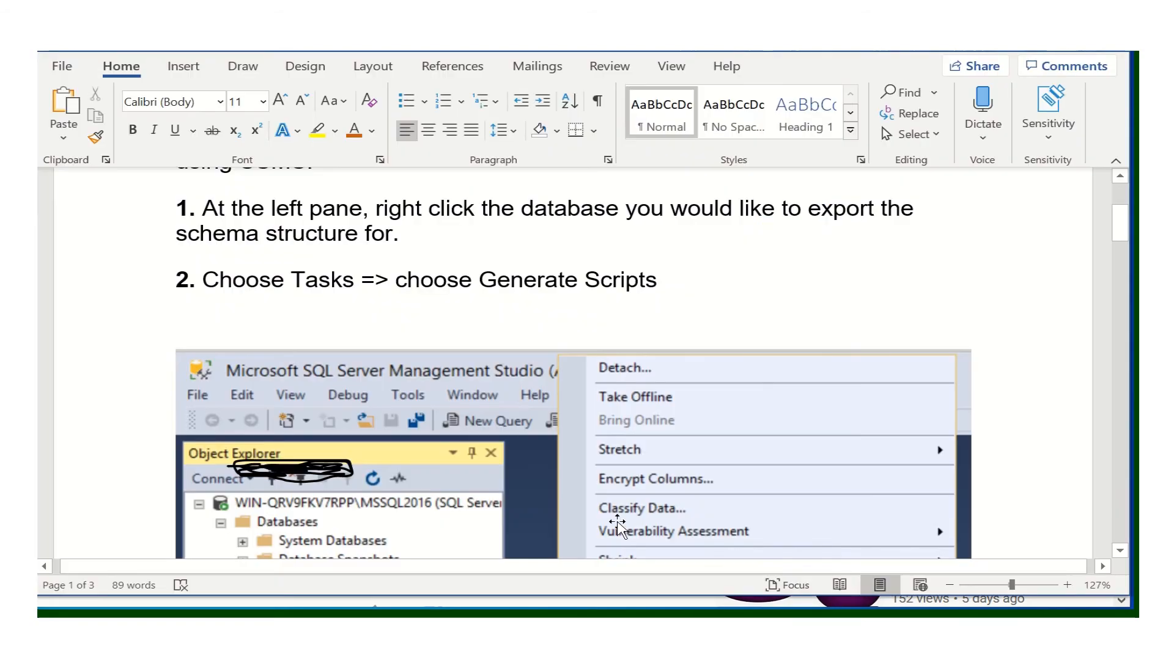
Scroll the Word tutorial back to its title and first two steps
scroll(up, 3)
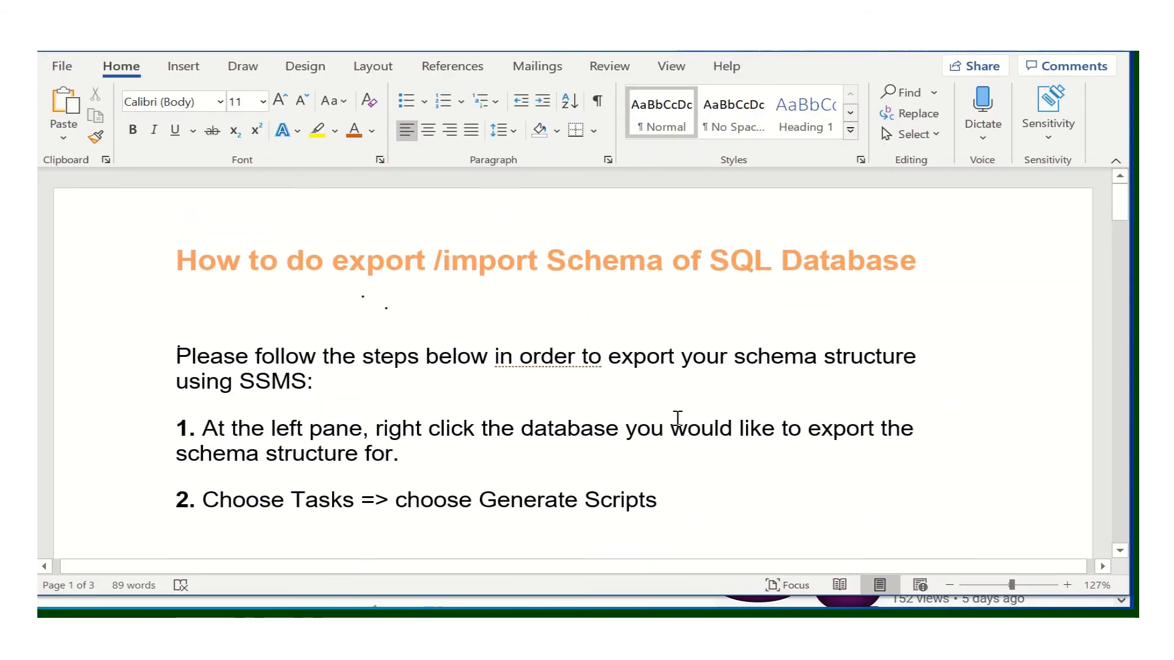
mouse_move(787, 291)
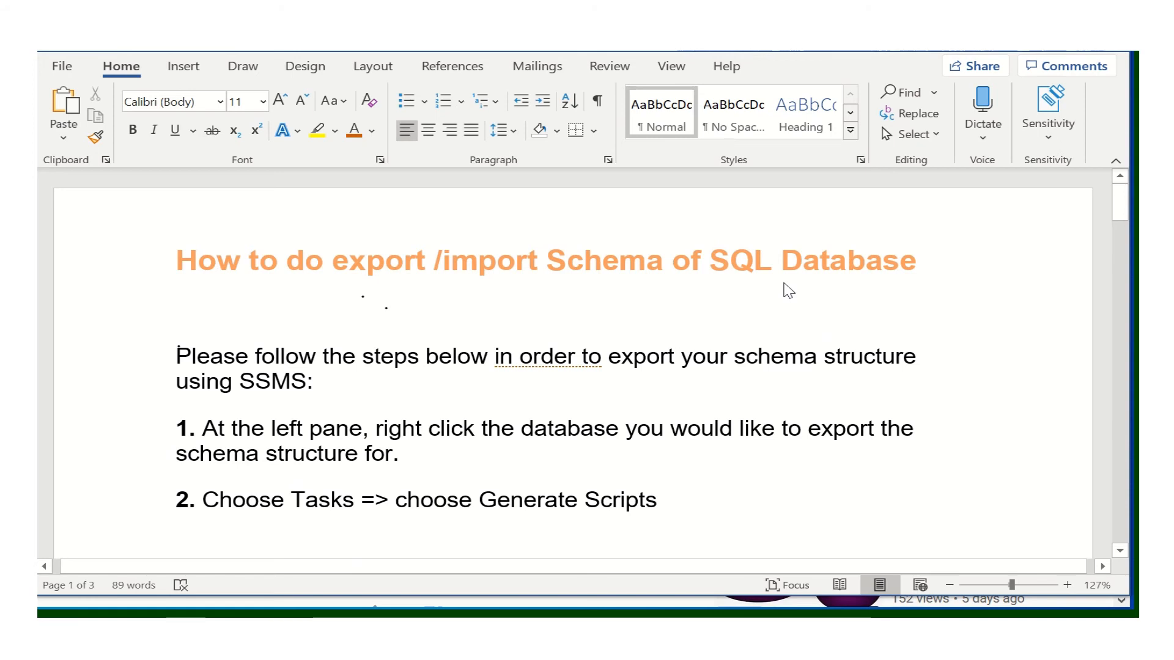
mouse_move(749, 378)
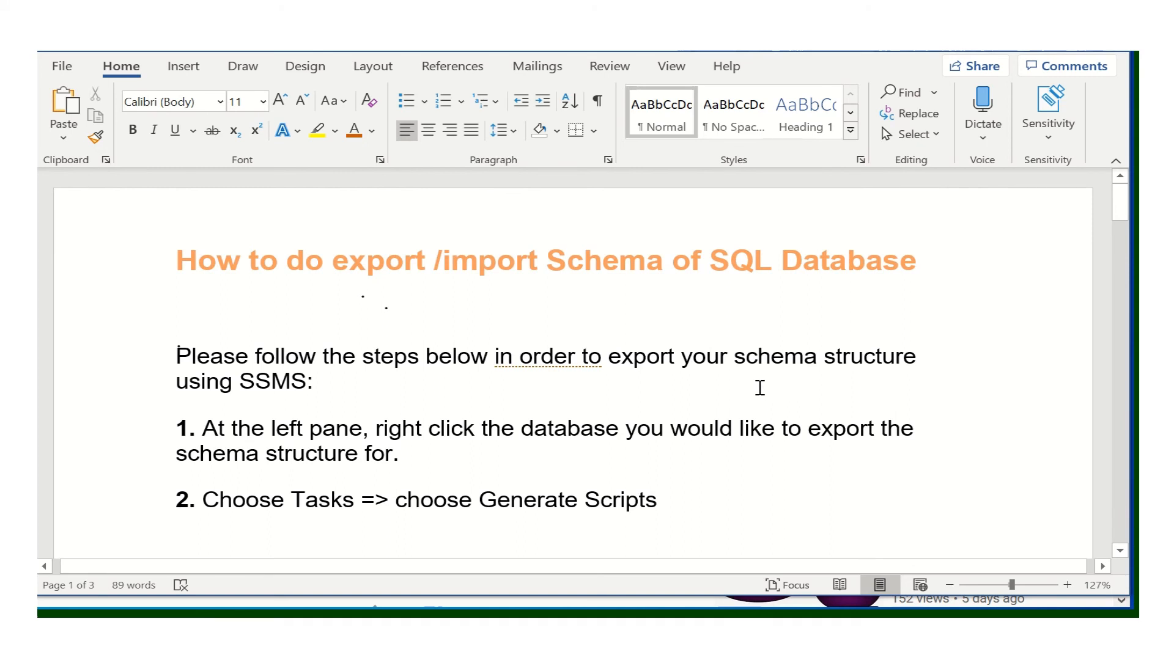
mouse_move(943, 422)
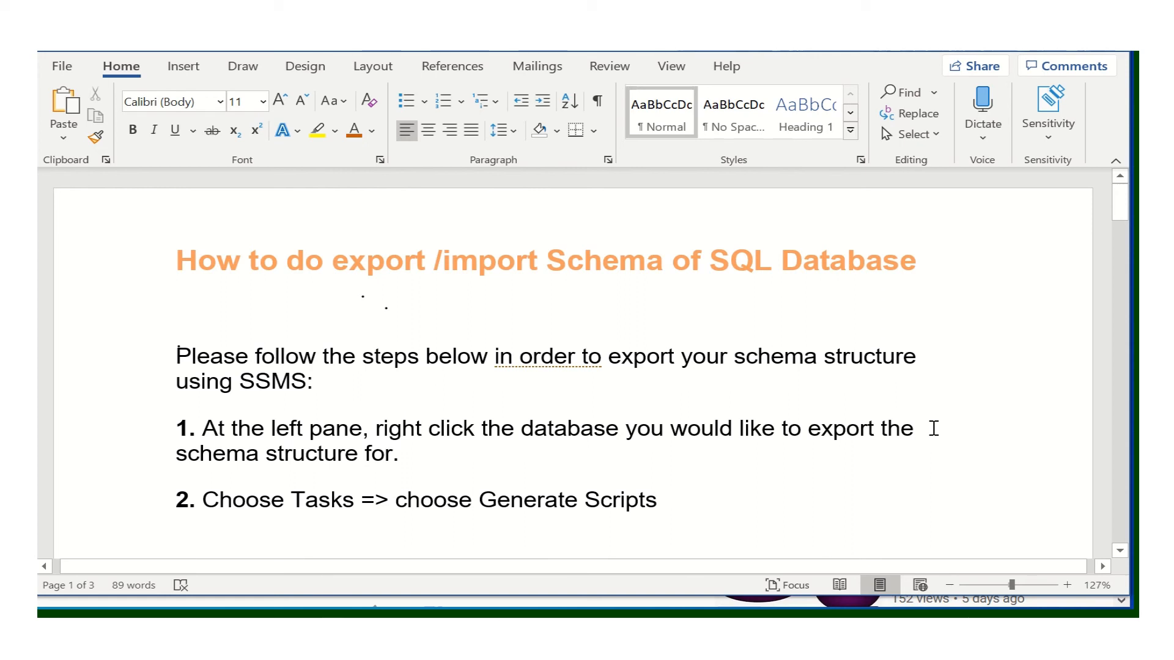
scroll(down, 3)
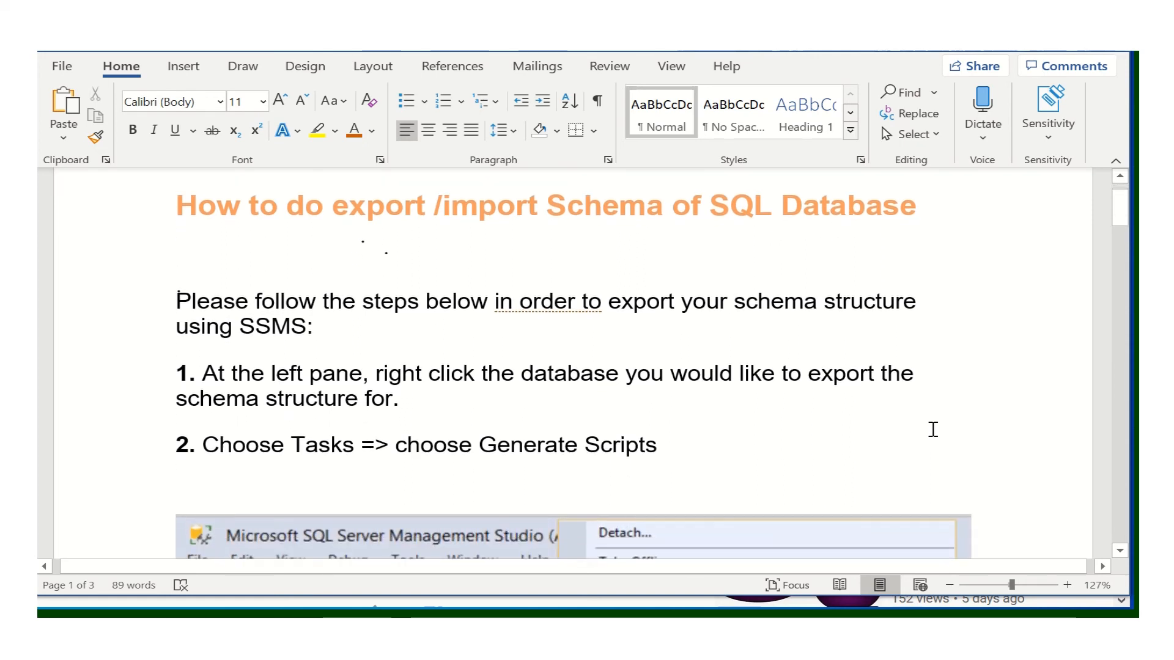
scroll(down, 3)
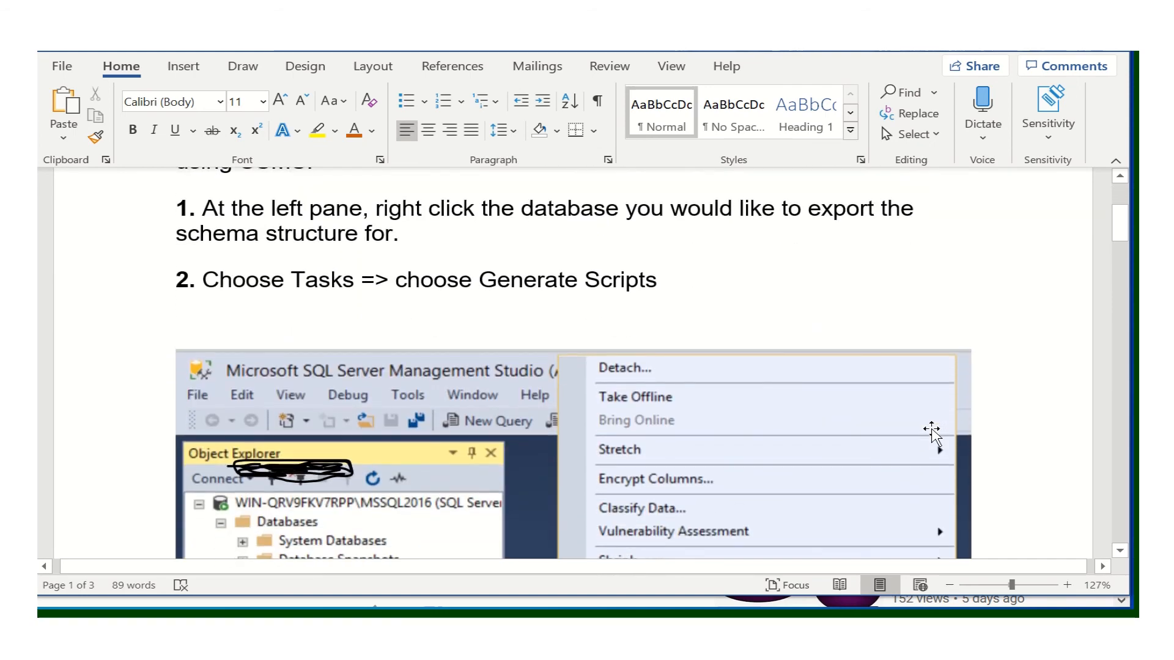
scroll(up, 3)
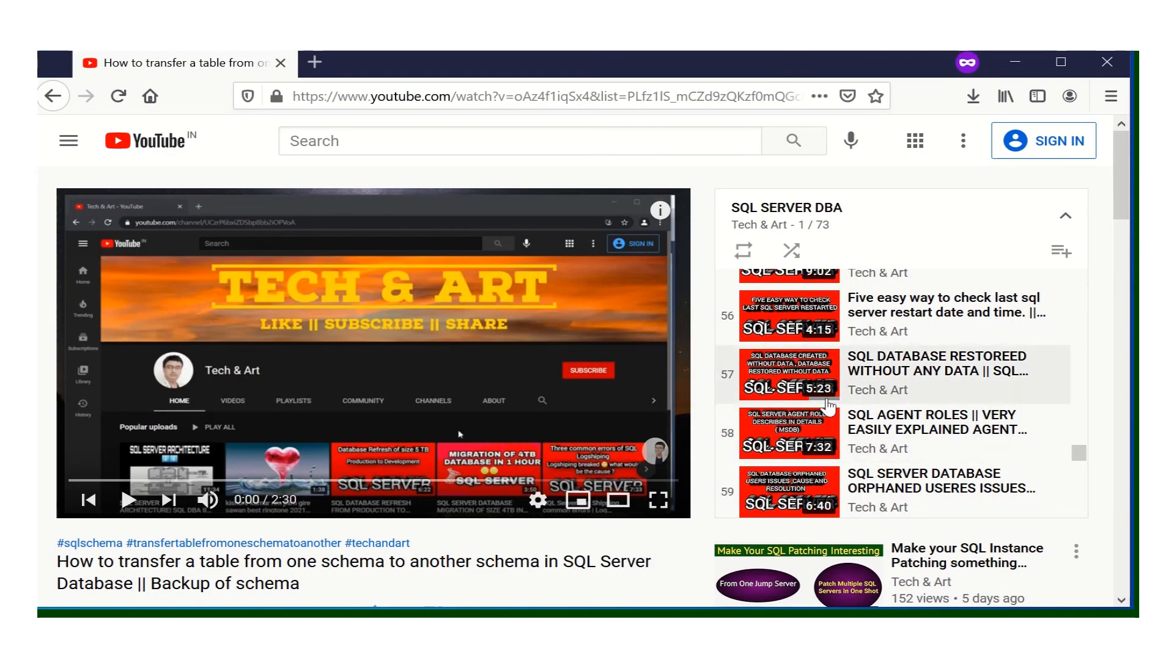
mouse_move(949, 386)
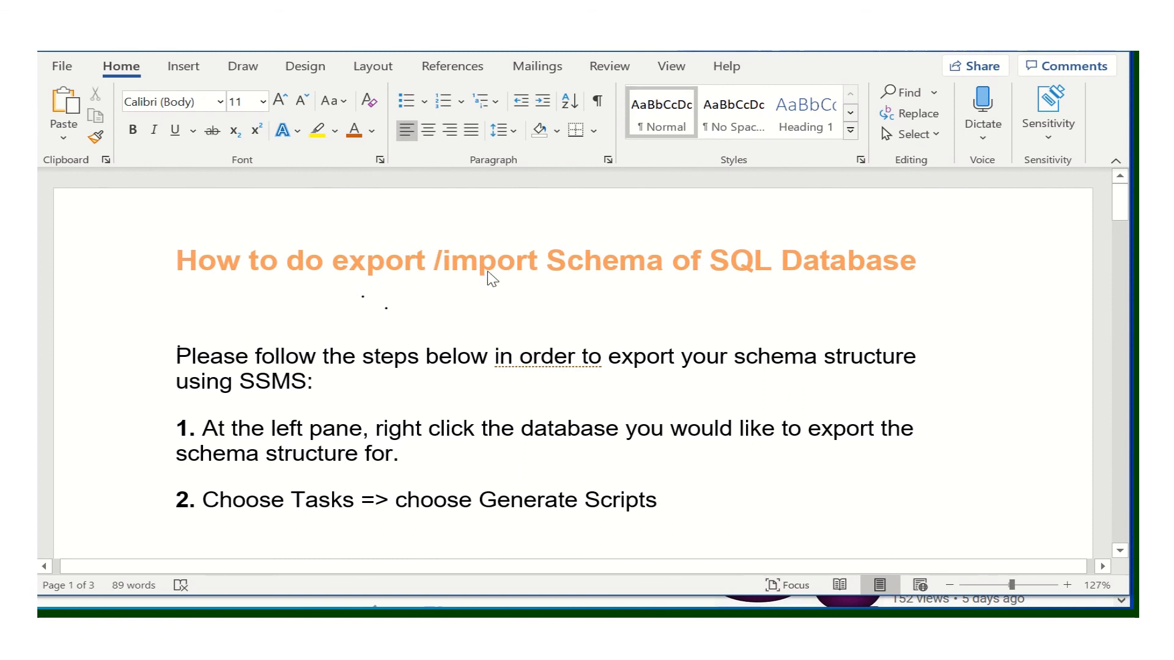
mouse_move(790, 334)
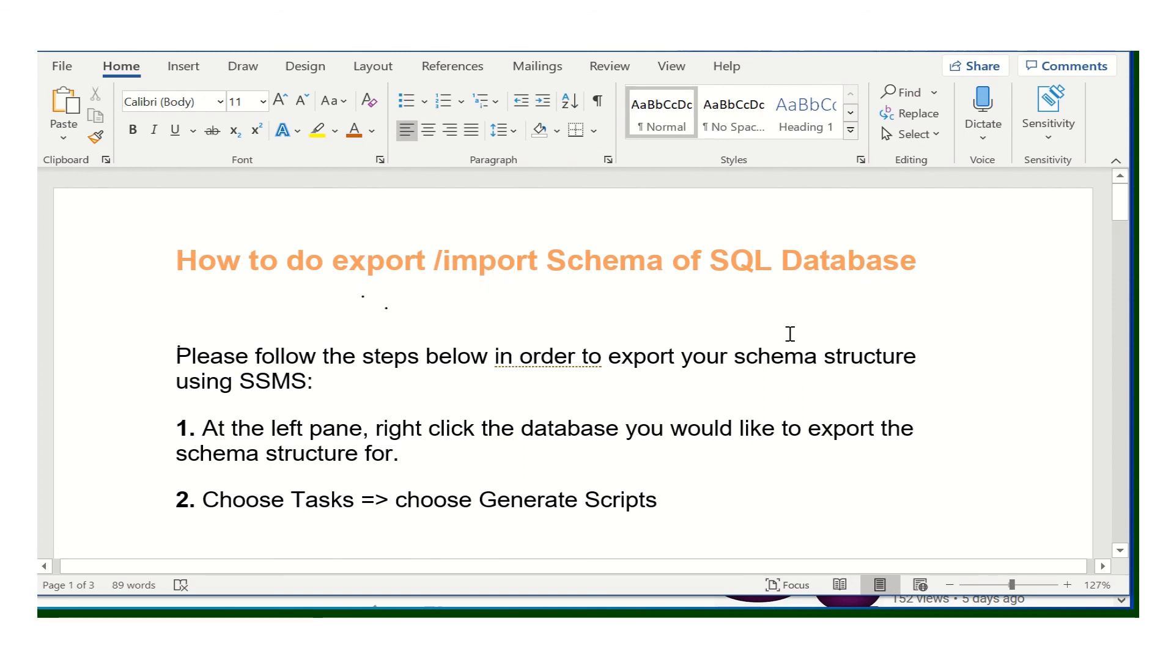
mouse_move(814, 344)
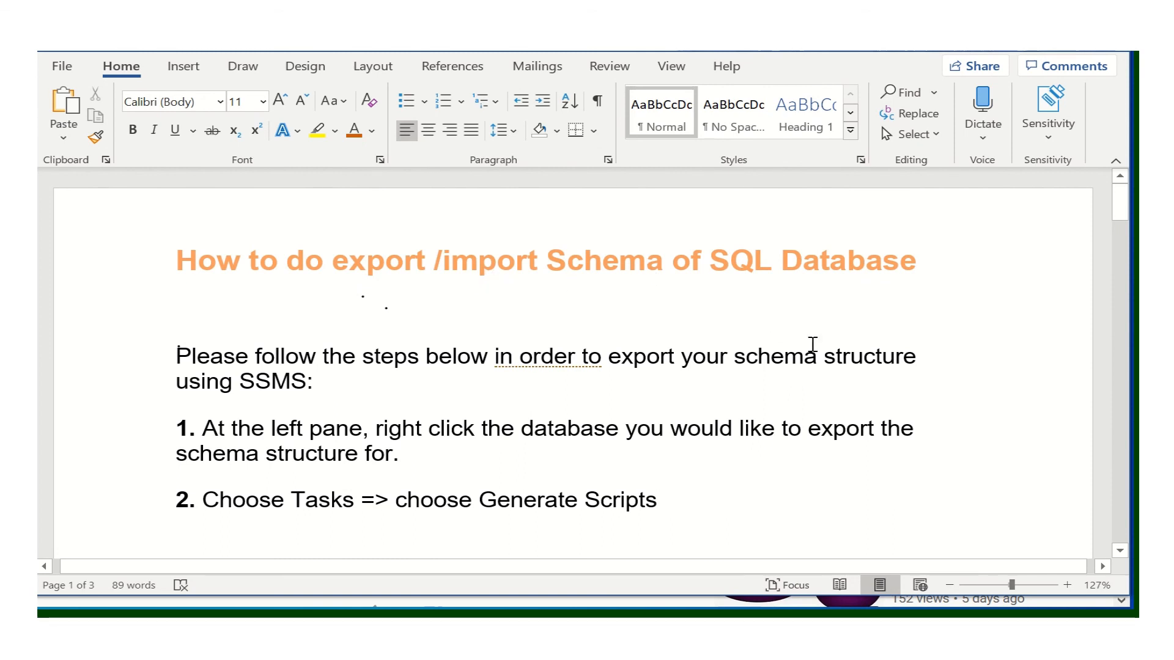